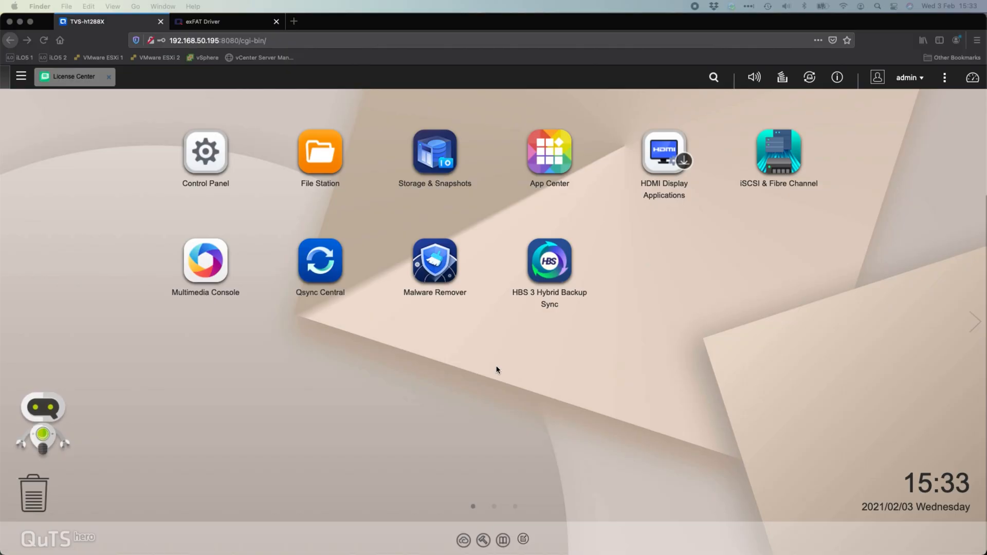
mouse_move(298, 402)
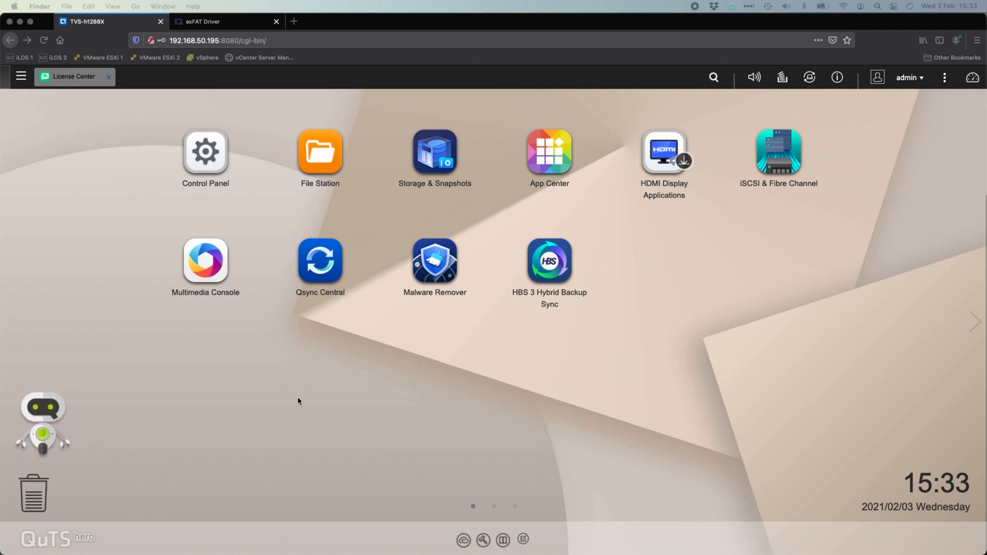
mouse_move(297, 186)
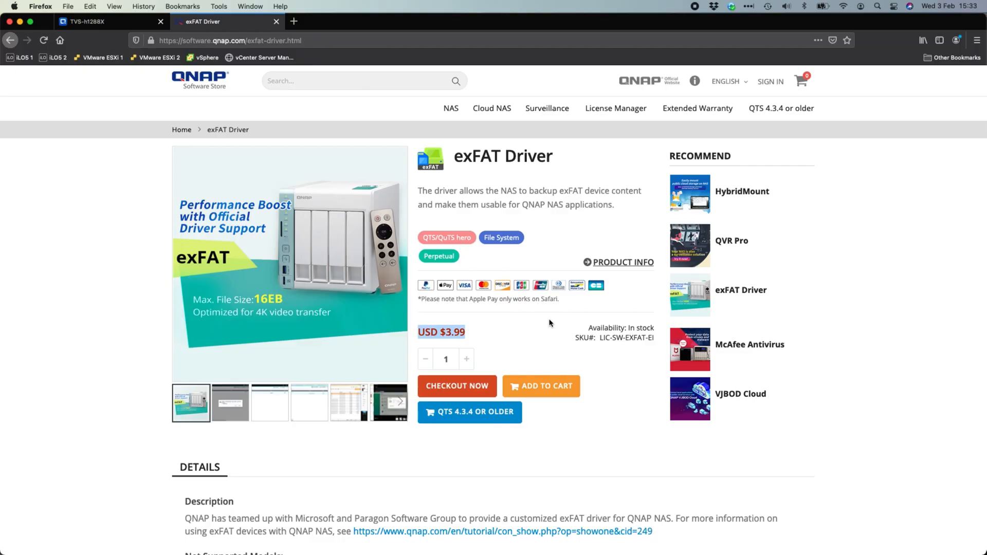
mouse_move(399, 138)
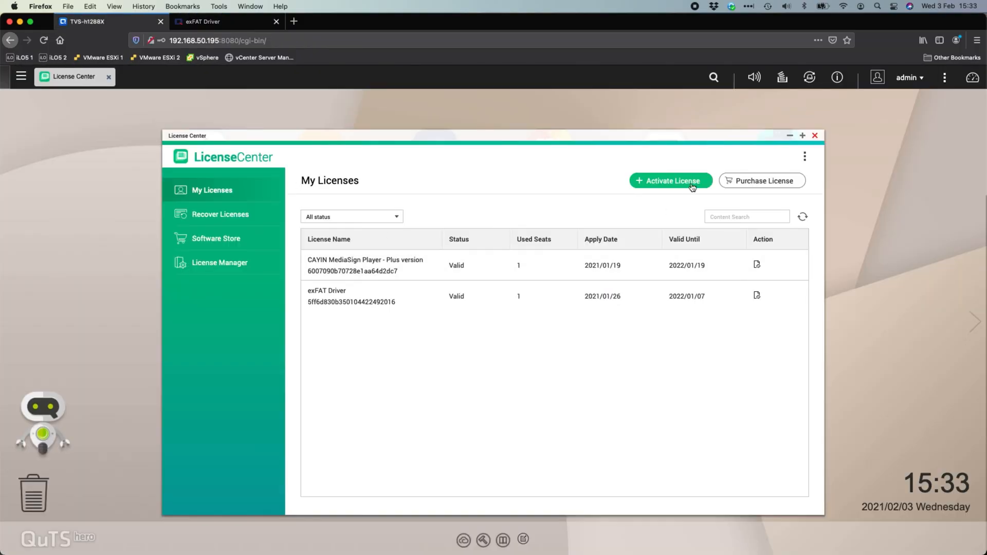
click(814, 136)
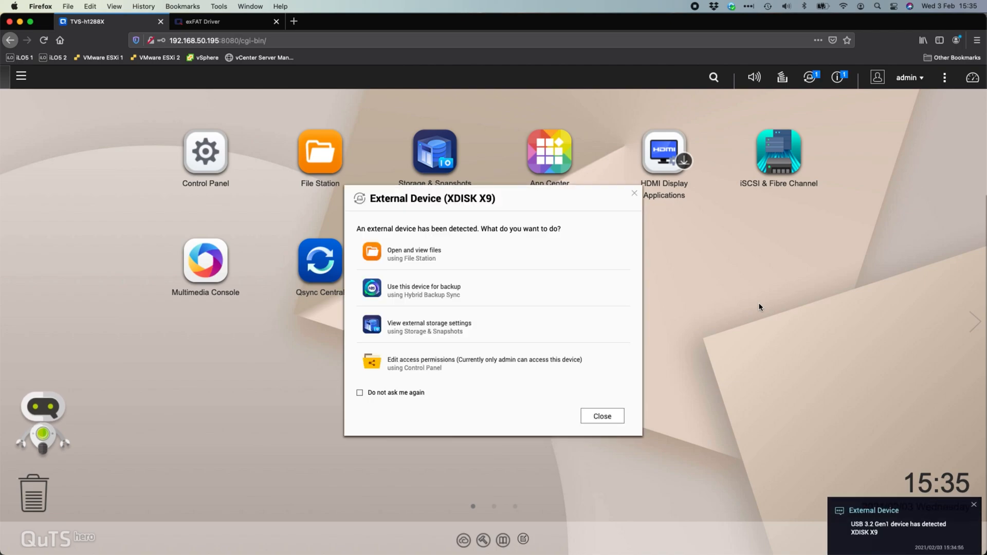
mouse_move(458, 222)
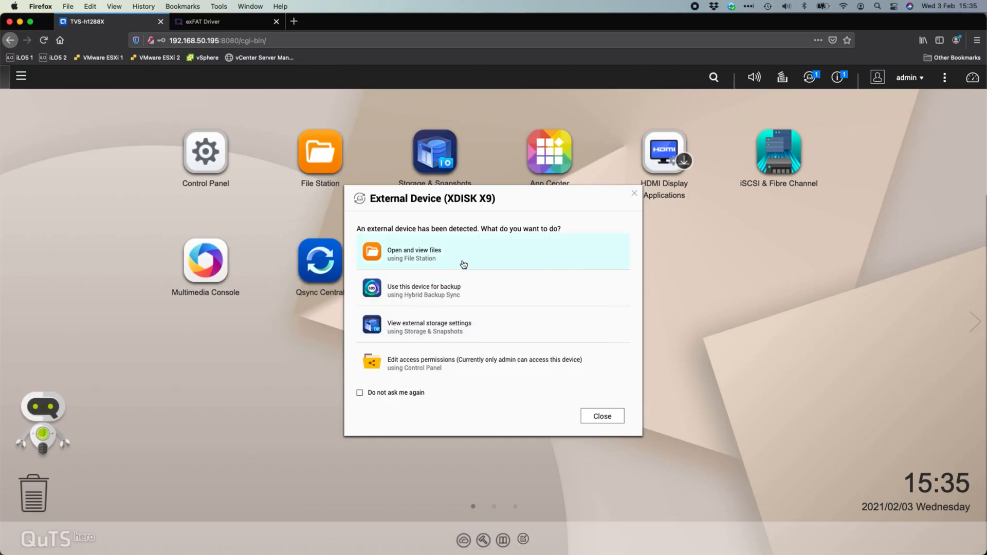
mouse_move(459, 301)
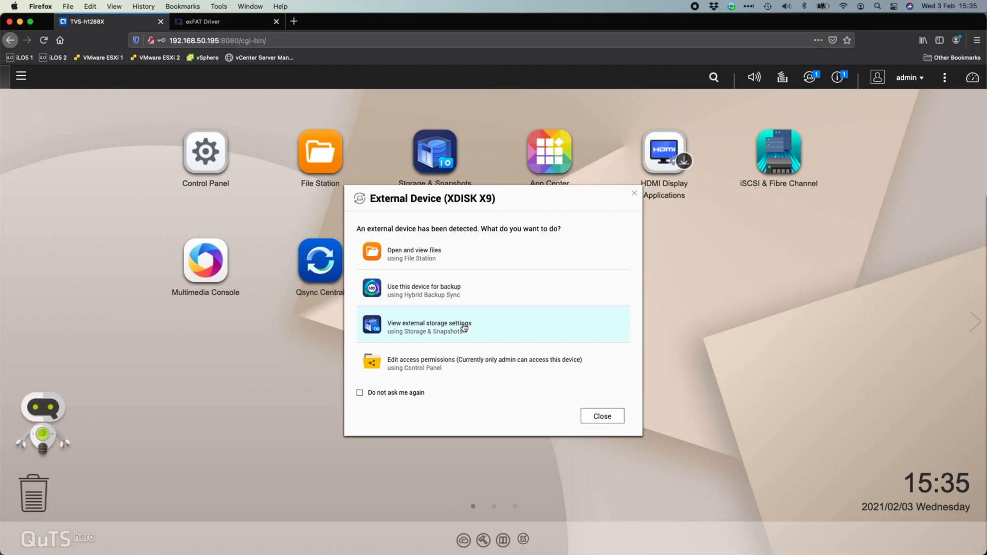
mouse_move(464, 368)
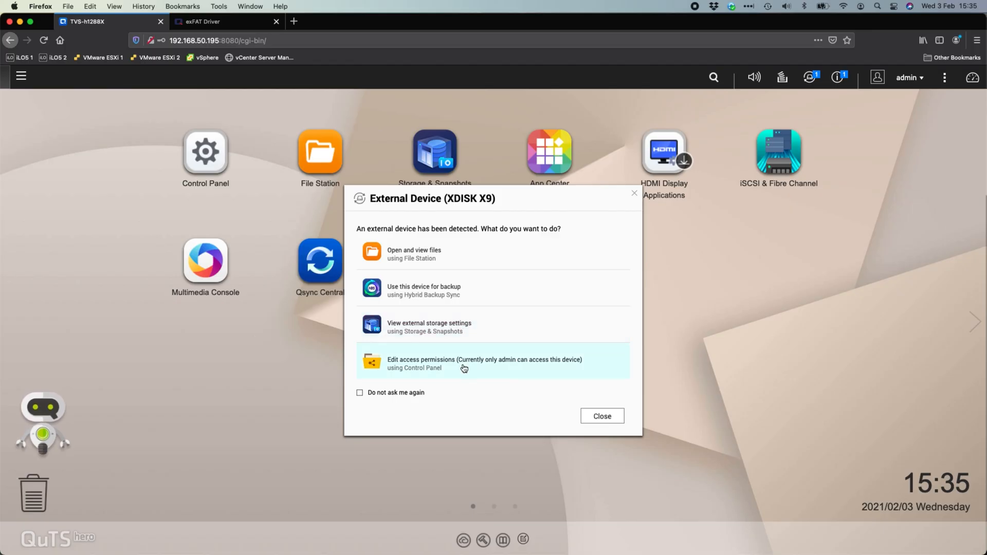
mouse_move(454, 365)
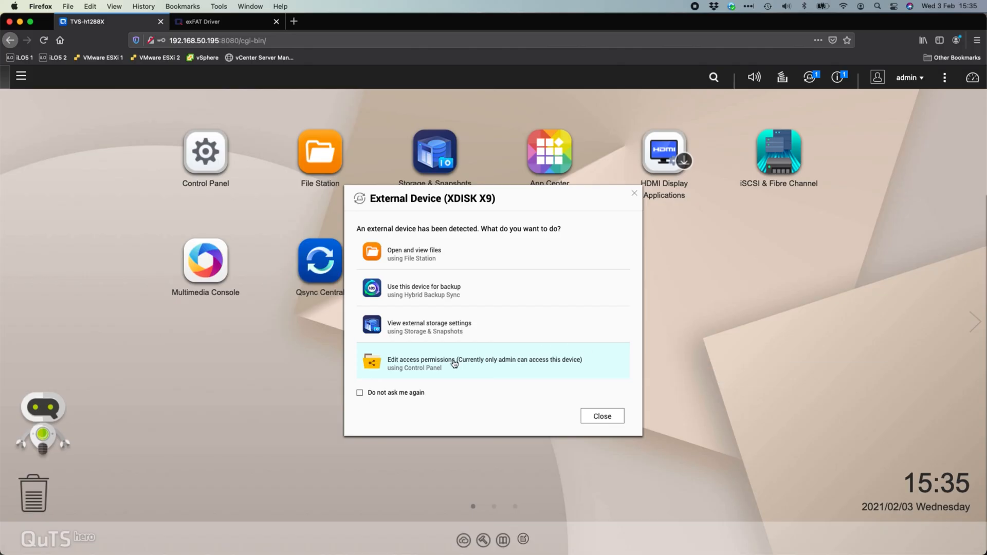
mouse_move(552, 366)
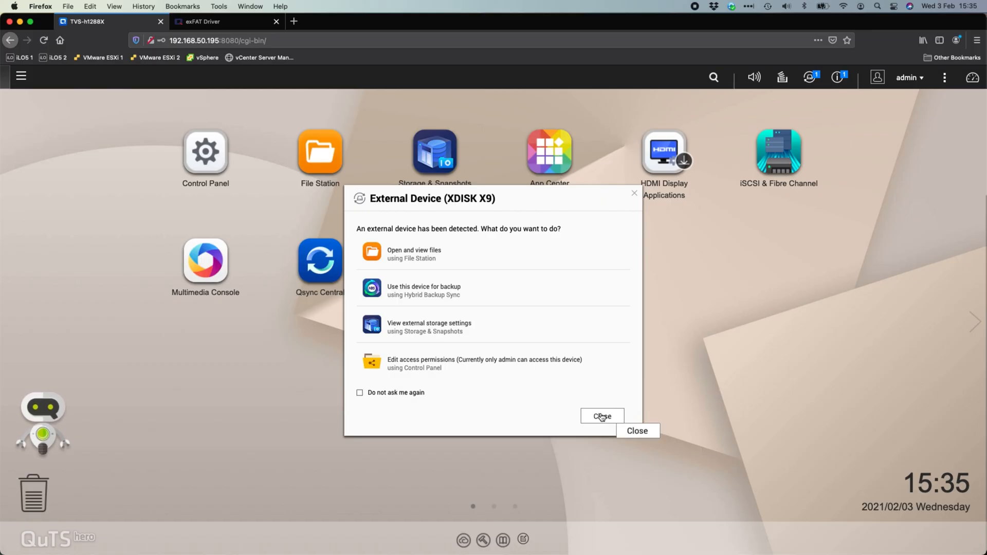
Step: View the external storage settings and maximize the Storage & Snapshots window
click(602, 417)
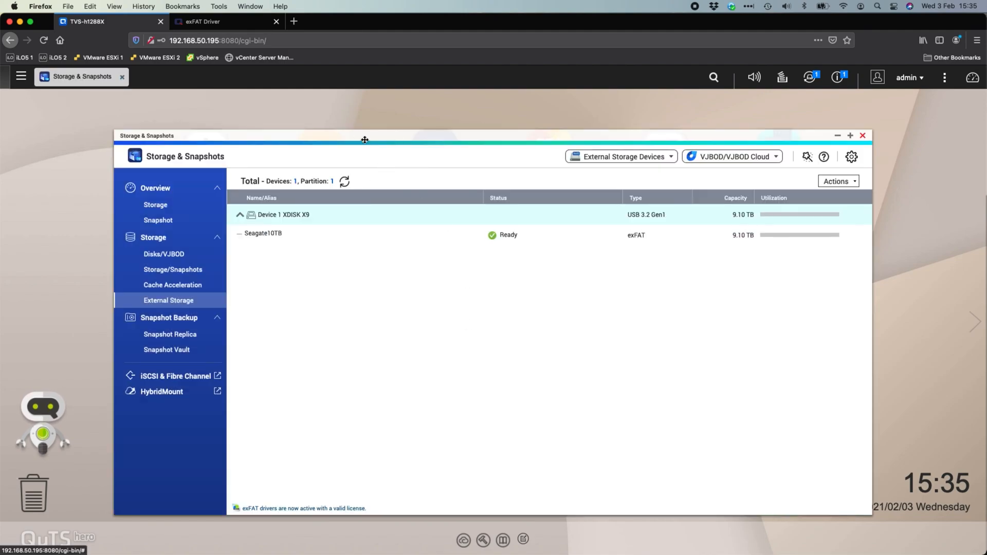
click(851, 136)
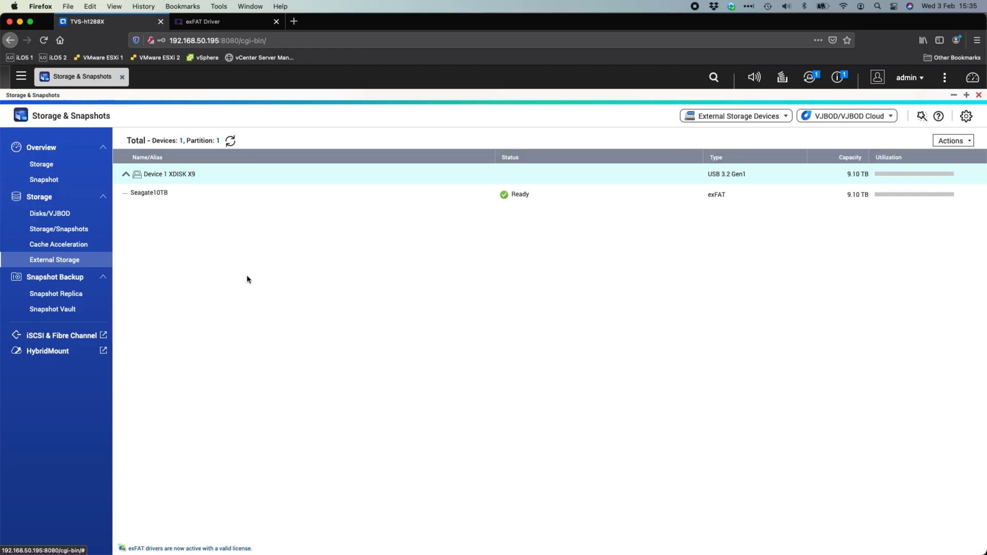
mouse_move(68, 156)
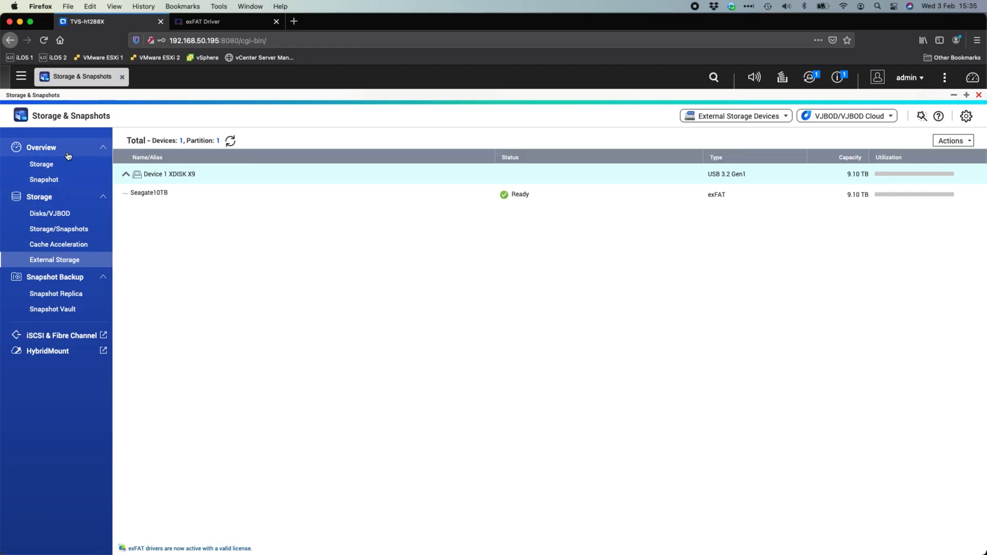
mouse_move(65, 159)
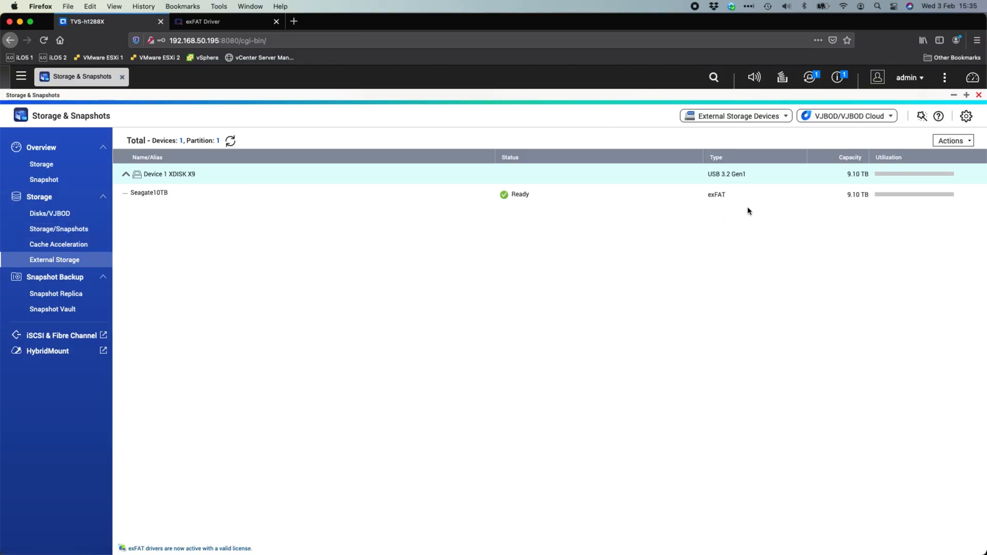
mouse_move(613, 178)
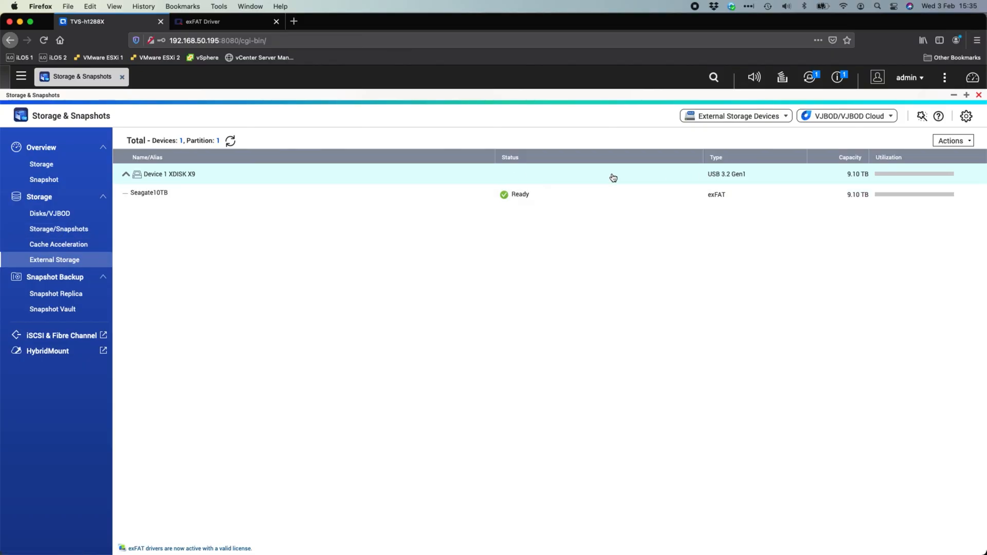
mouse_move(514, 215)
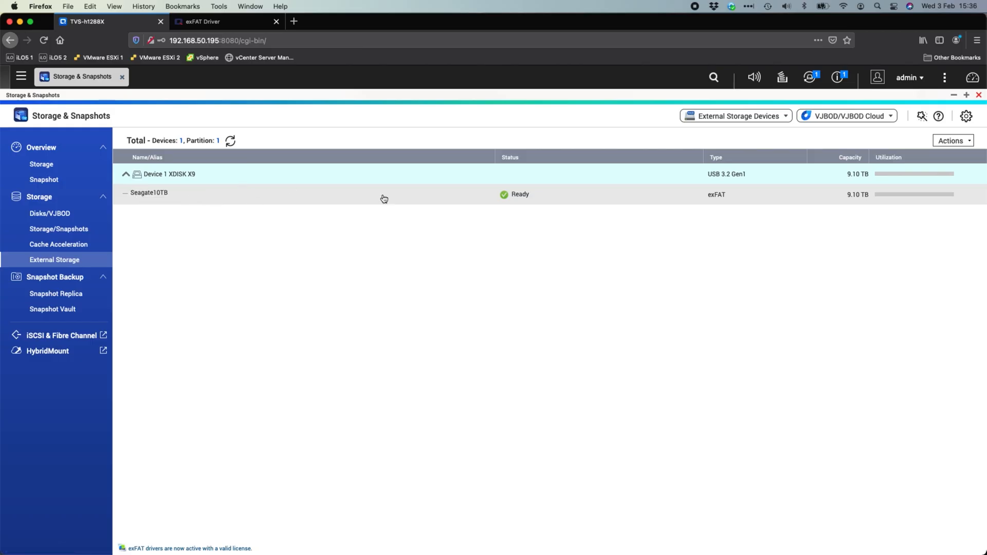
mouse_move(748, 197)
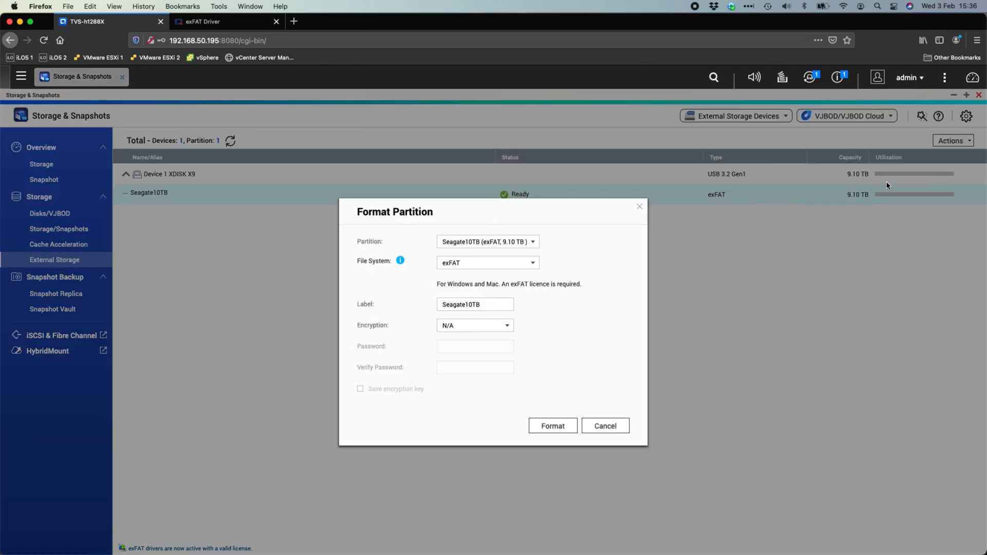
Step: Keep exFAT as the file system and choose AES 256-bit encryption for the Seagate10TB partition
click(488, 262)
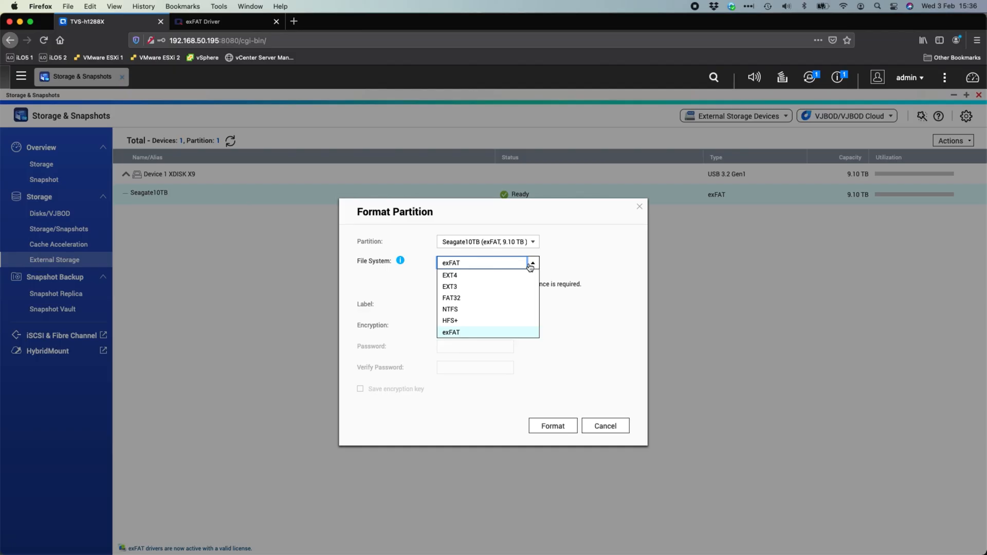
click(450, 332)
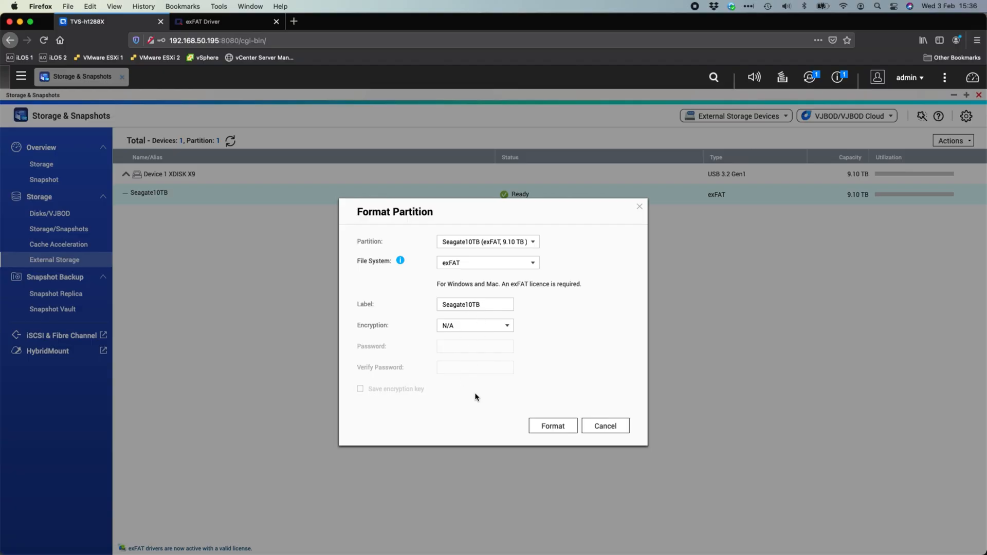
click(474, 325)
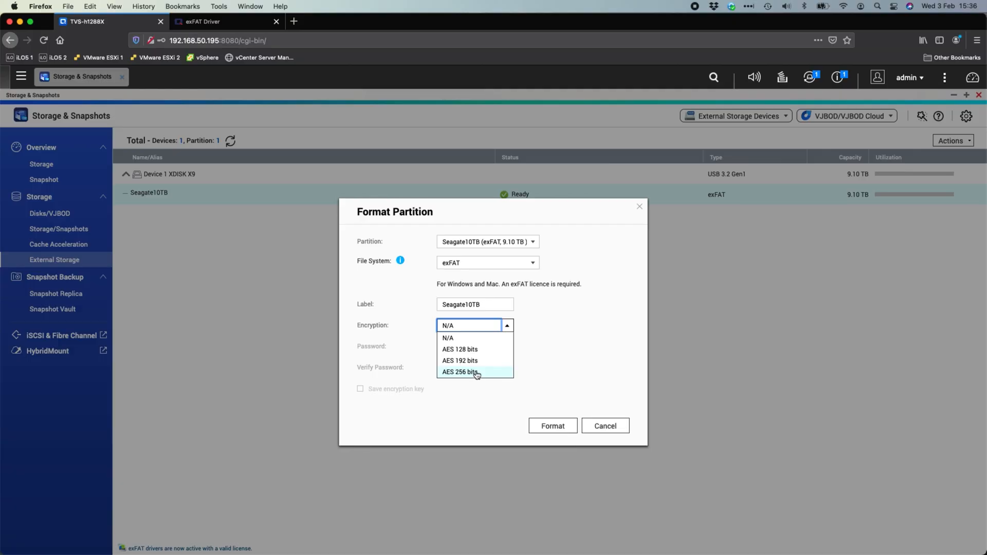
click(461, 371)
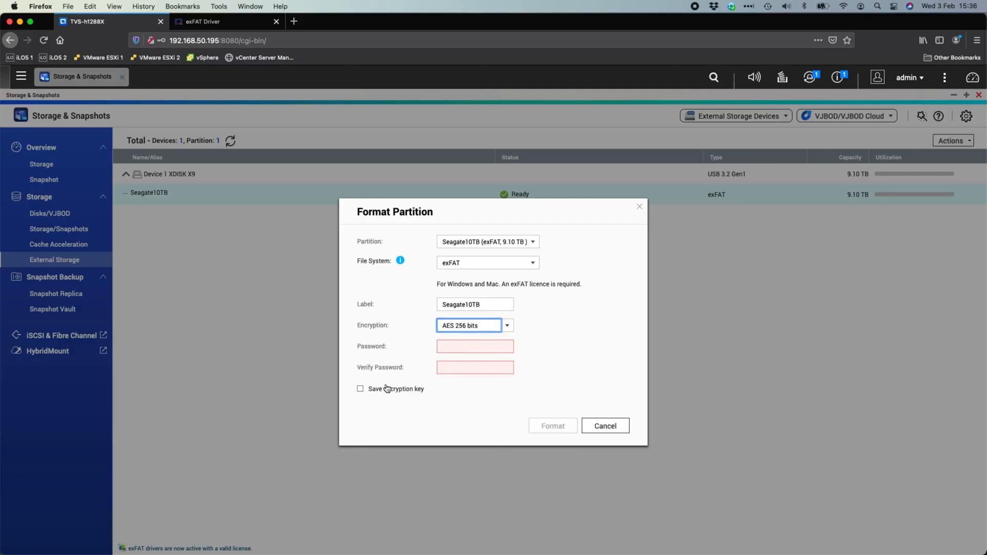
mouse_move(610, 417)
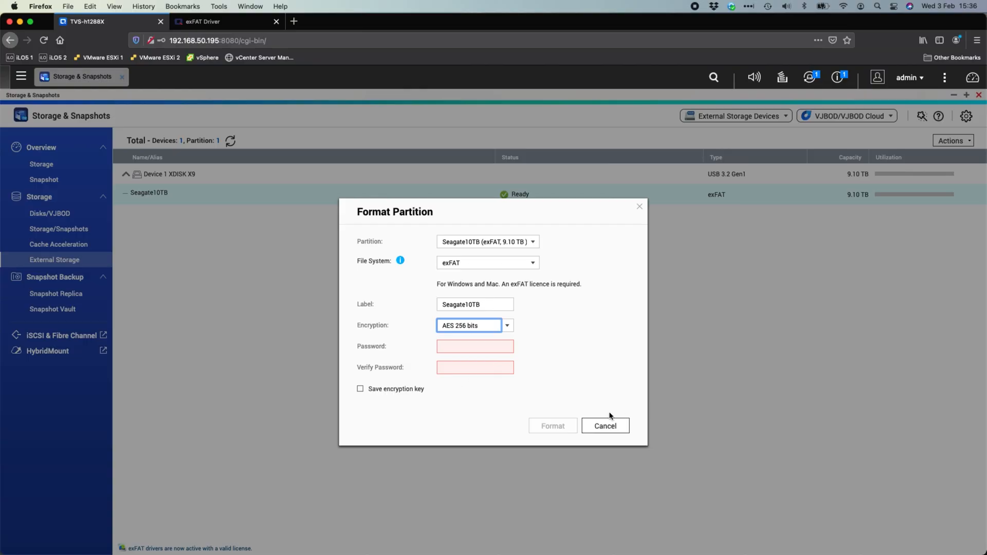
mouse_move(572, 277)
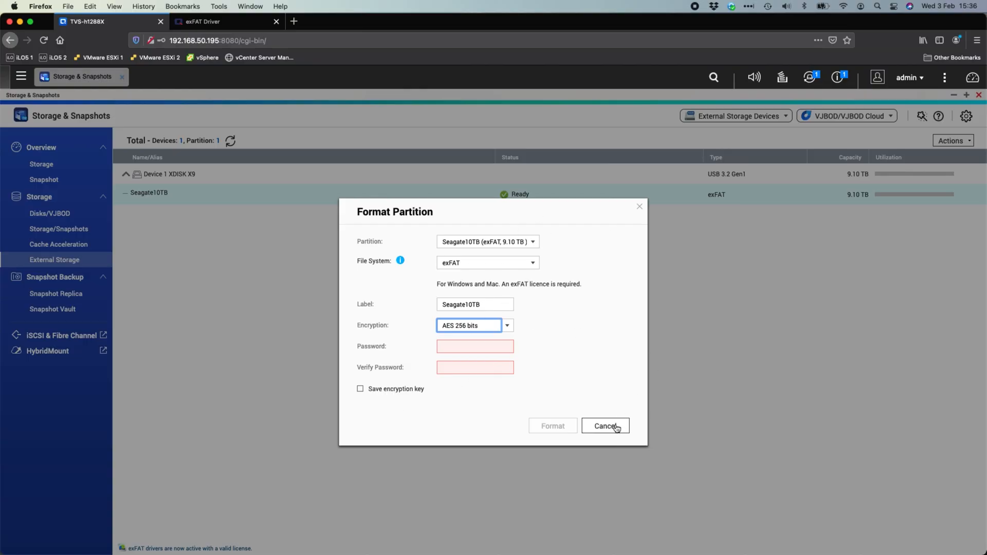
Step: Cancel formatting, check the connected XDISK X9 drive, and launch HBS 3 Hybrid Backup Sync
click(604, 426)
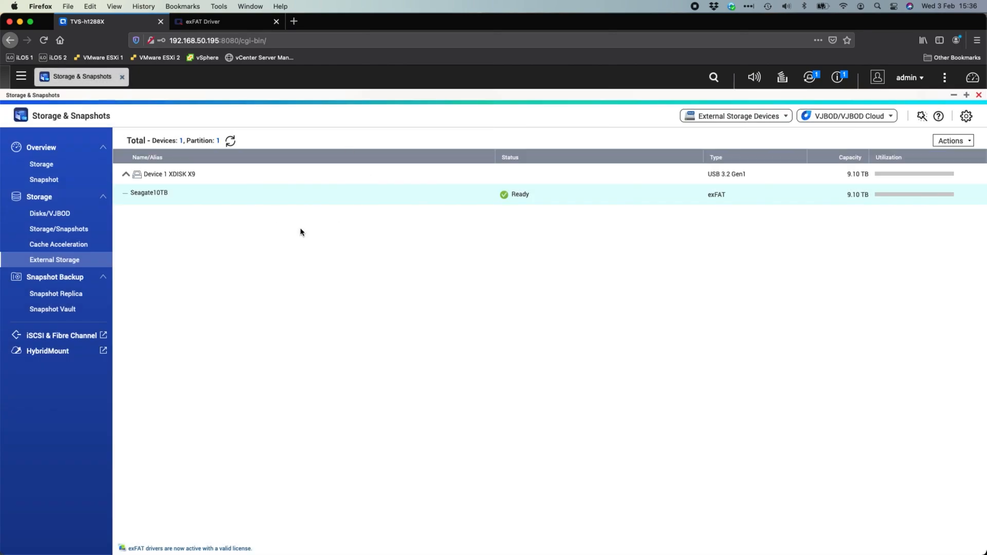
mouse_move(260, 189)
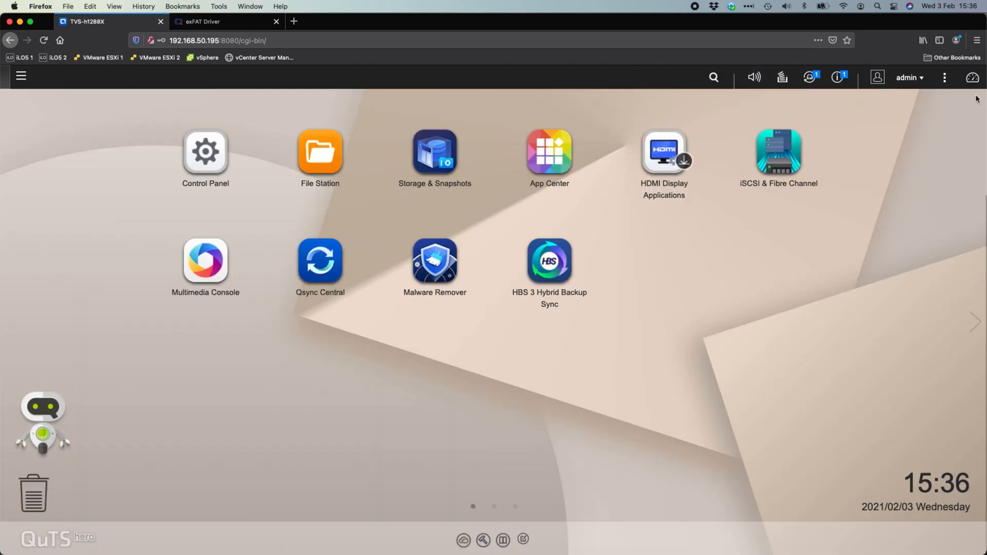
mouse_move(810, 78)
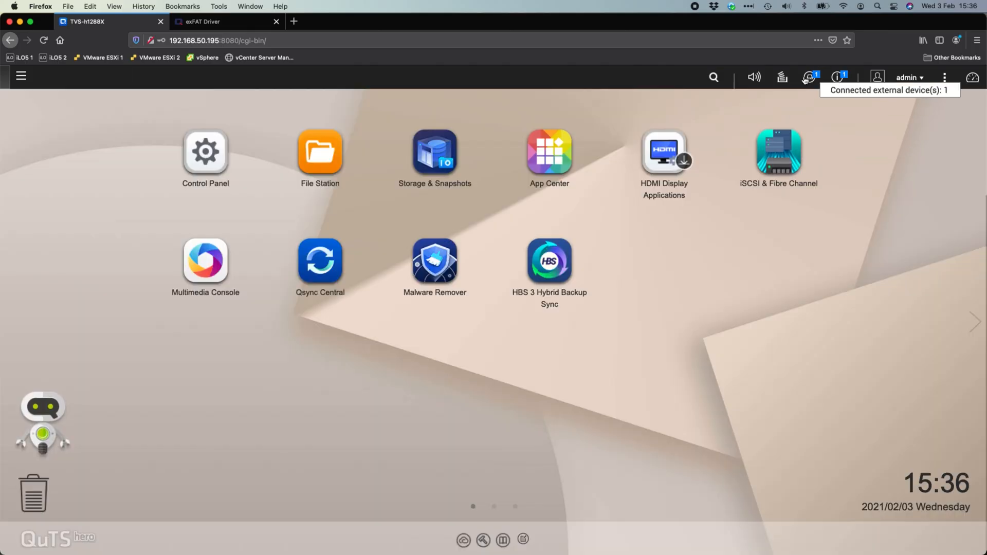
click(810, 77)
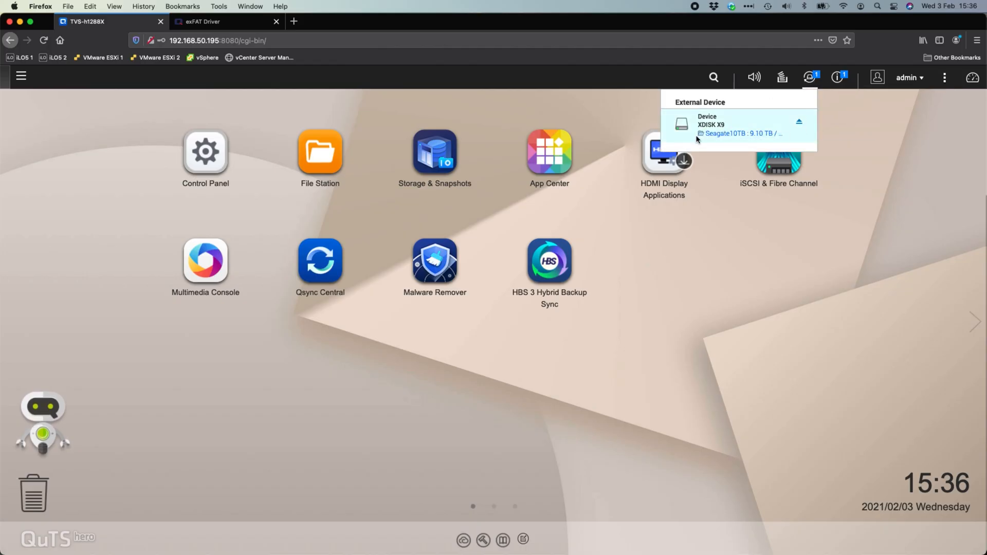
mouse_move(712, 125)
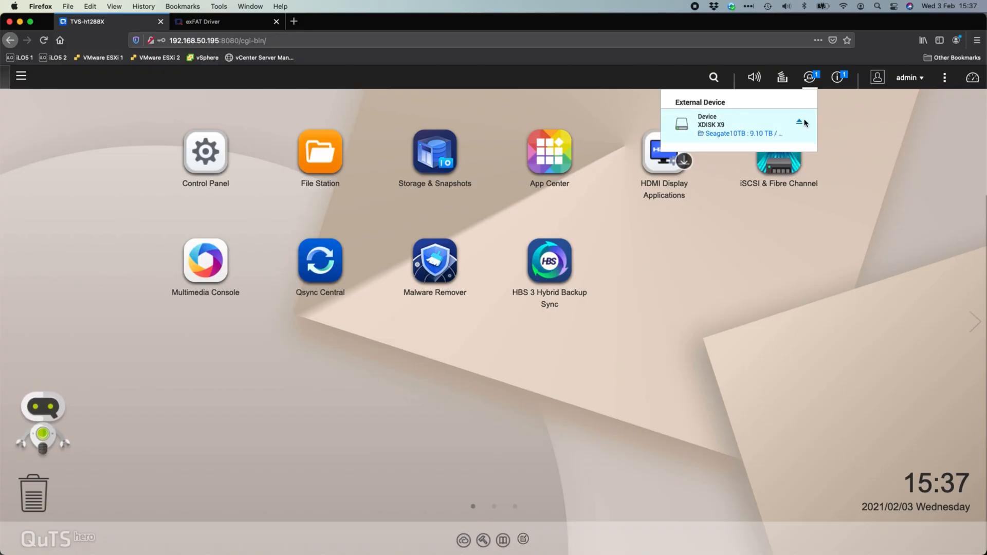
mouse_move(697, 352)
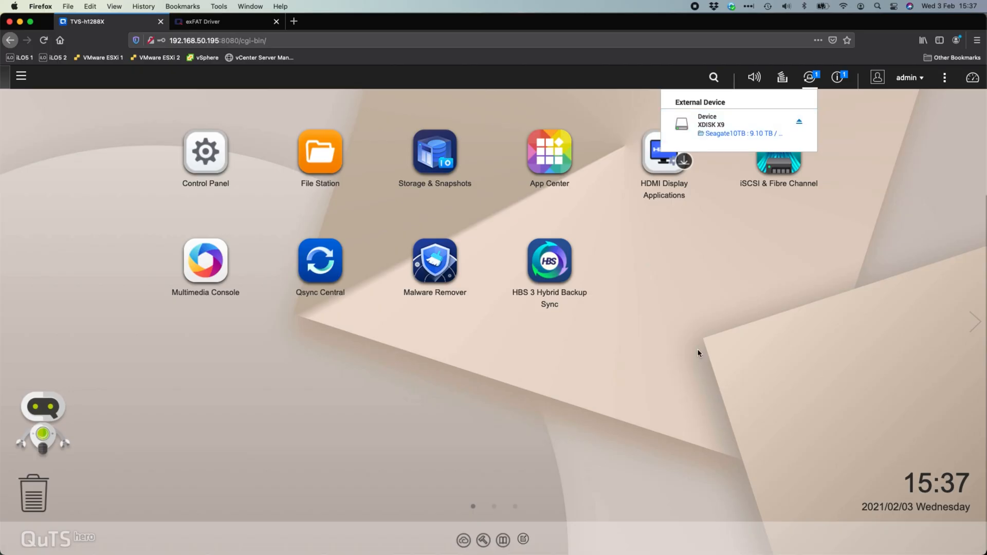
click(617, 308)
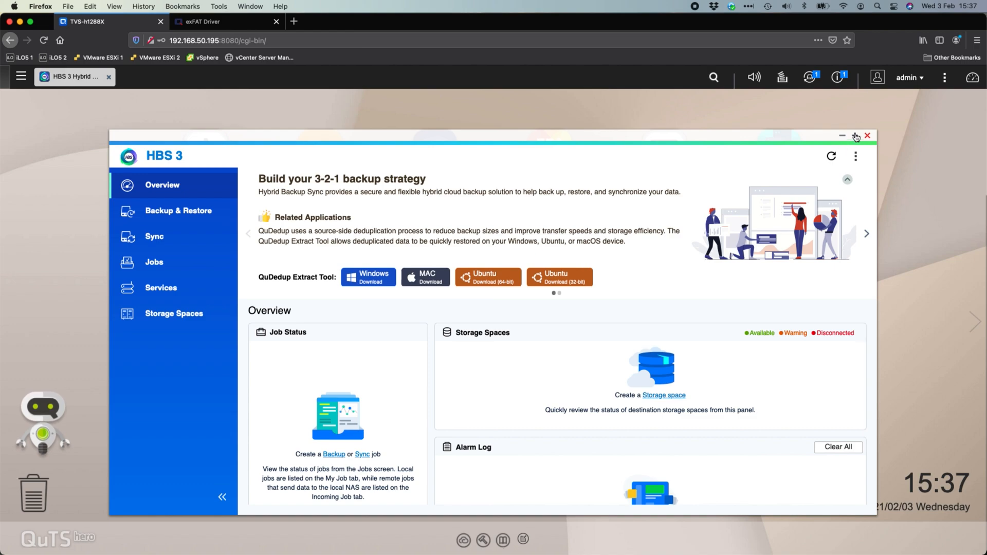
Step: Maximize HBS 3 and start creating a One-way Sync Job from Sync Now
click(856, 135)
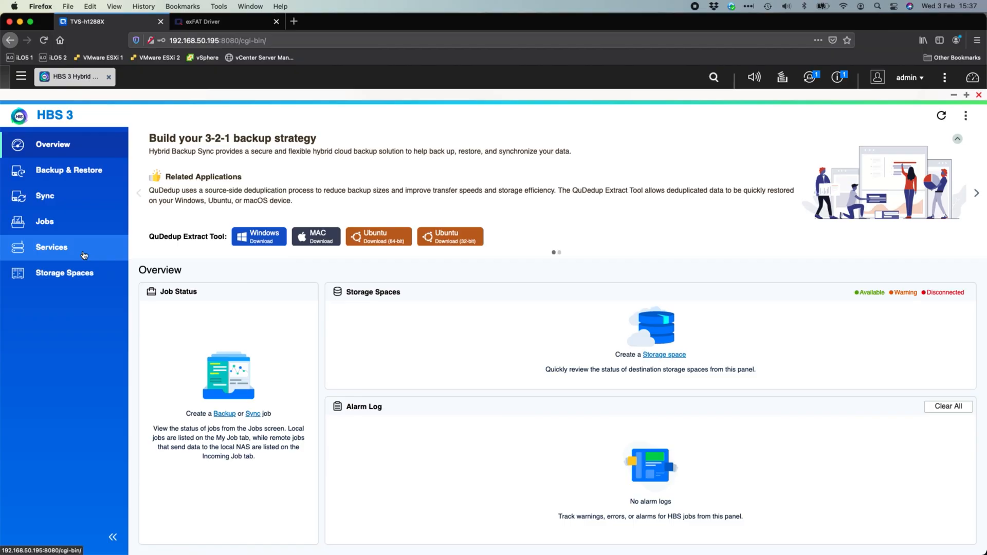
mouse_move(84, 192)
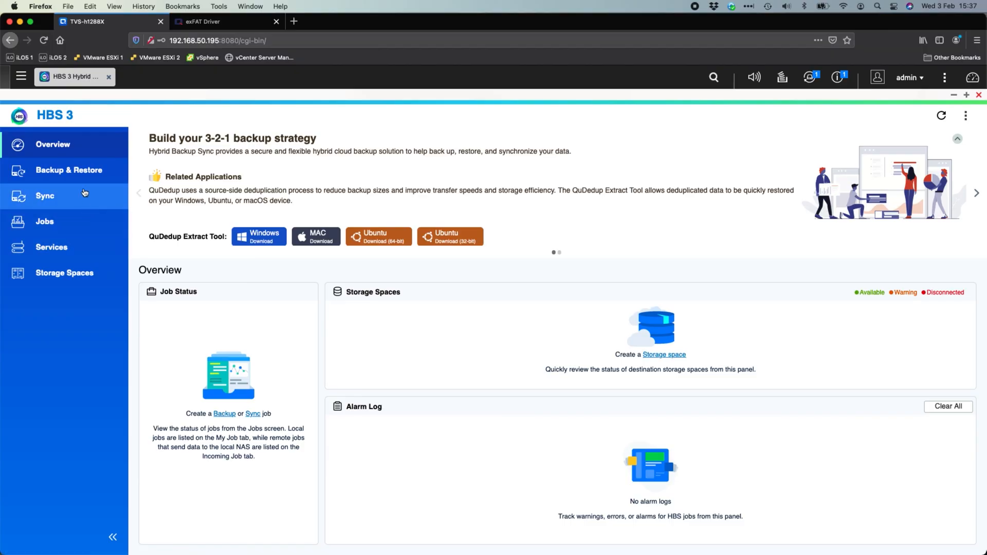
click(44, 196)
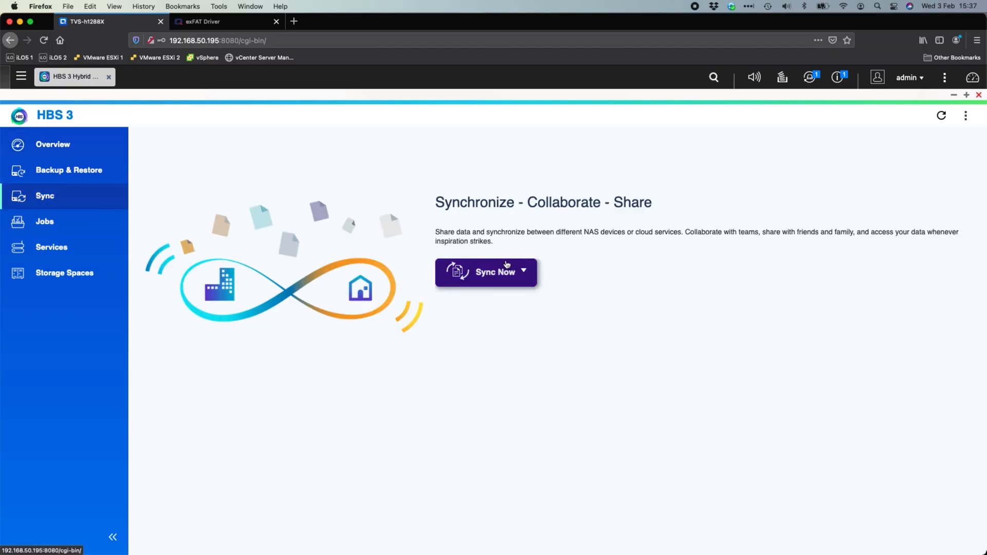
click(523, 272)
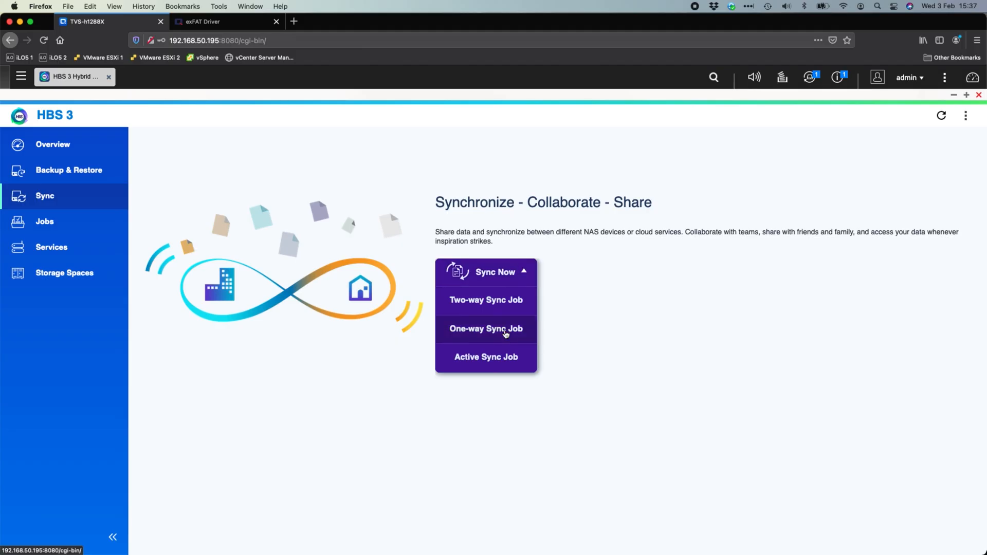
click(486, 329)
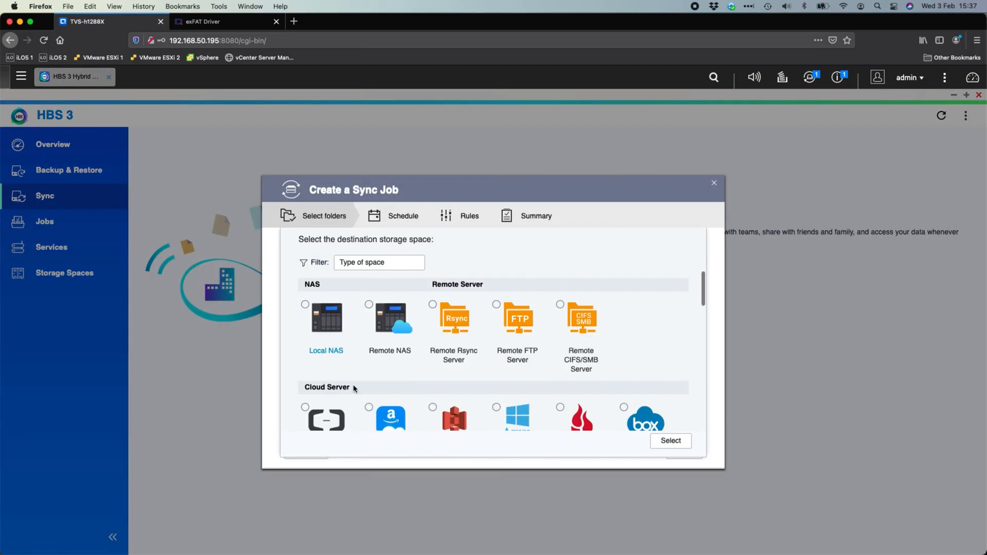
Step: Choose Local NAS as the destination storage space for the sync job
click(326, 318)
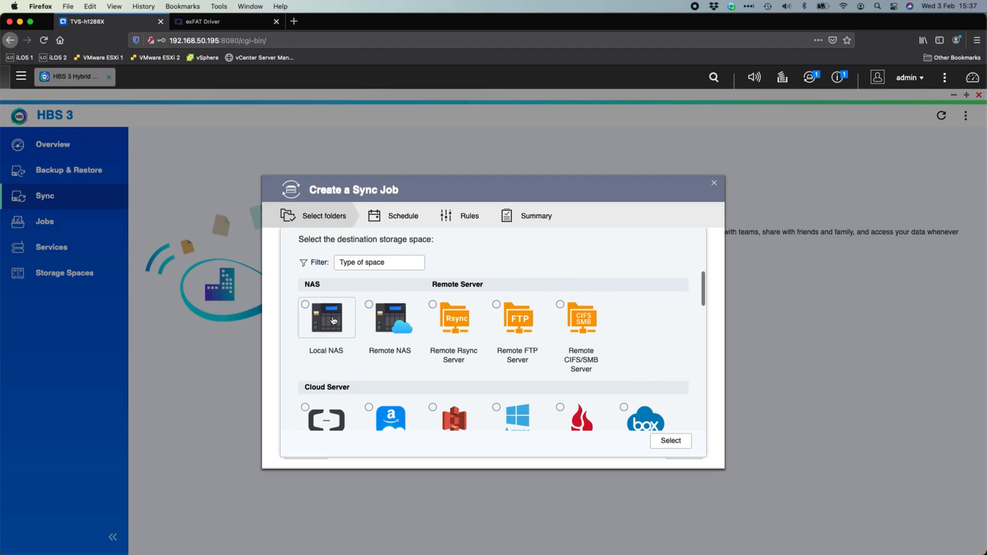
click(305, 296)
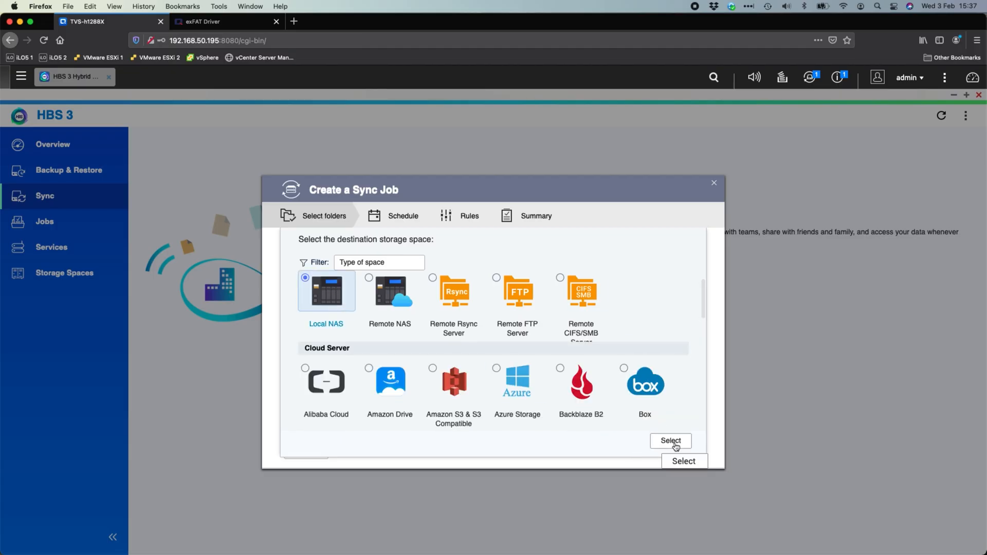
click(671, 441)
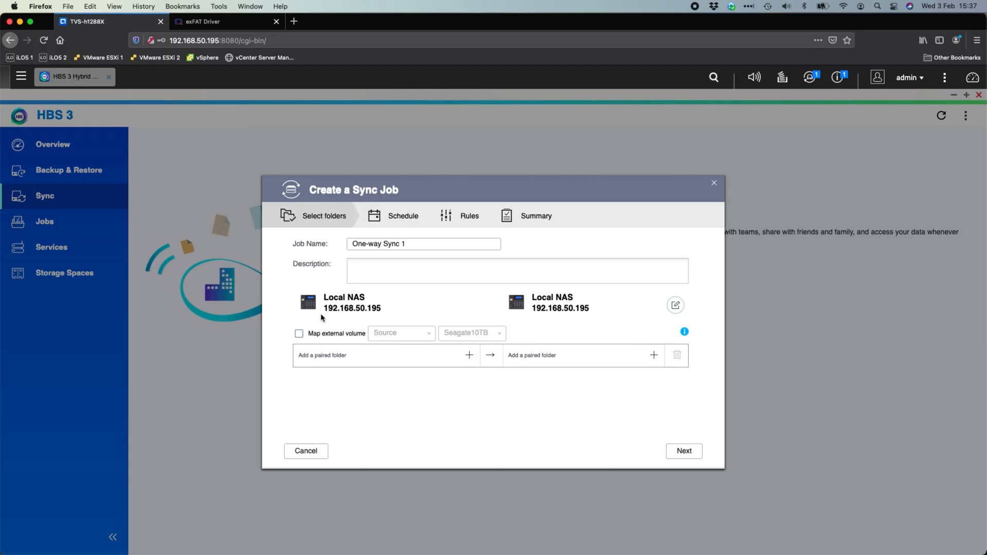
mouse_move(484, 358)
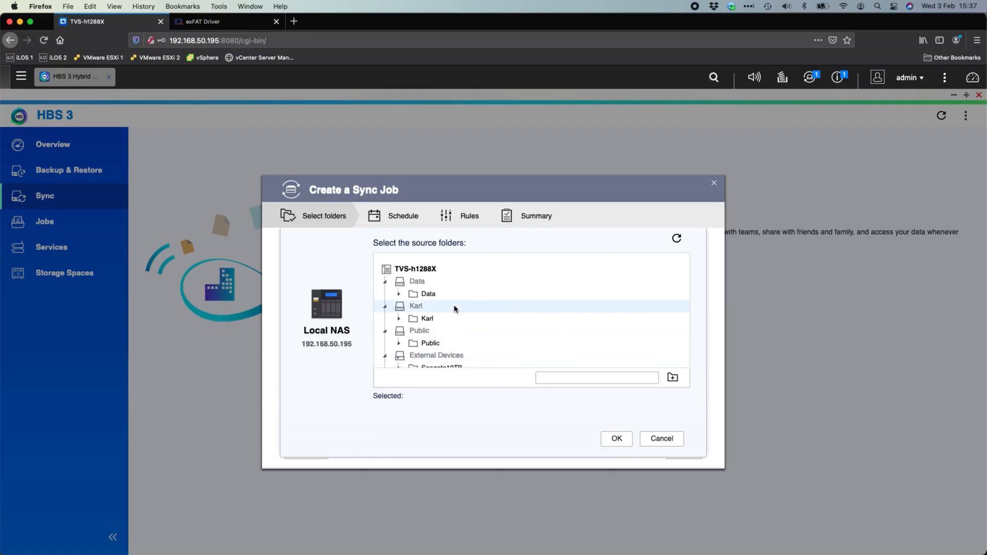
Step: Pair Public/Jellyfish Test Files as source with the Seagate10TB drive as destination
scroll(down, 3)
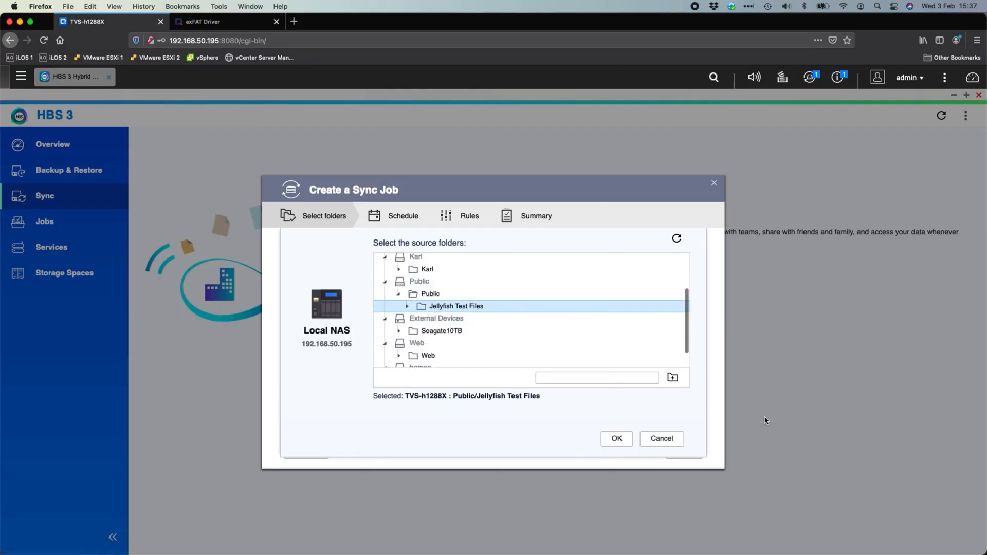
click(616, 440)
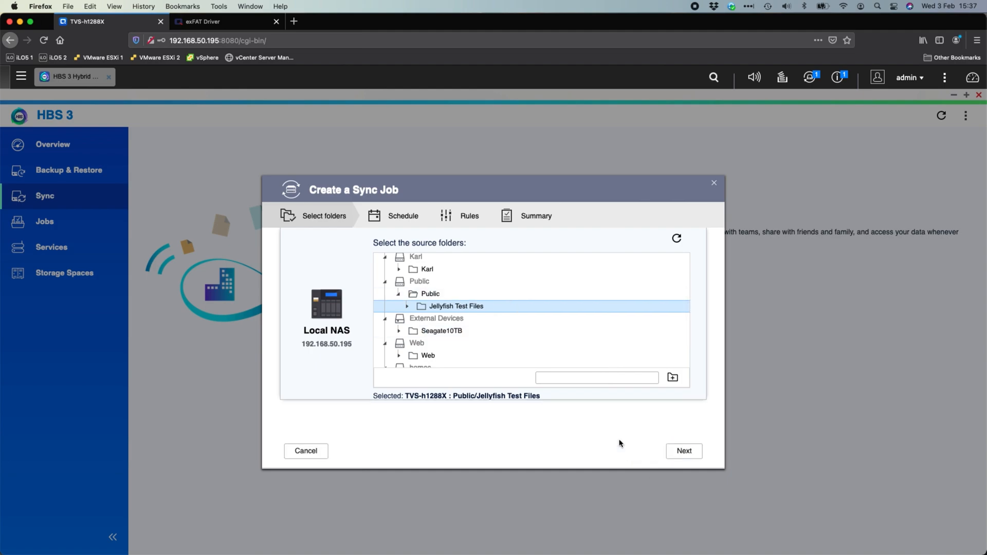
click(683, 451)
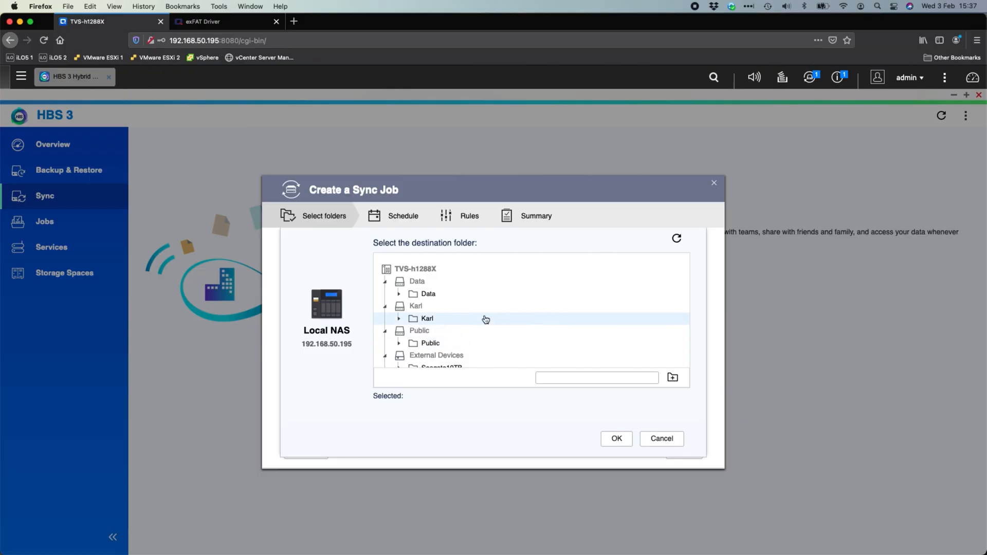
scroll(down, 3)
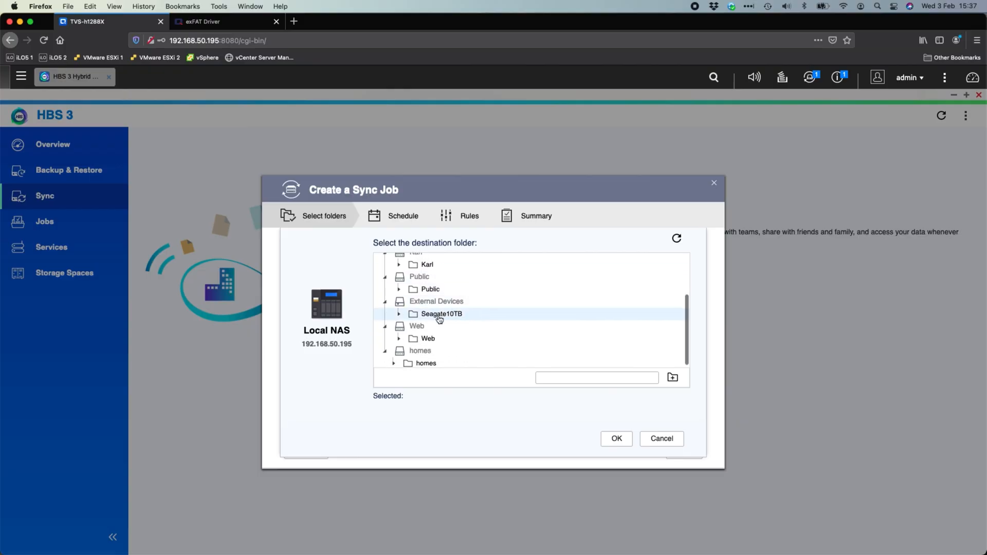
click(441, 313)
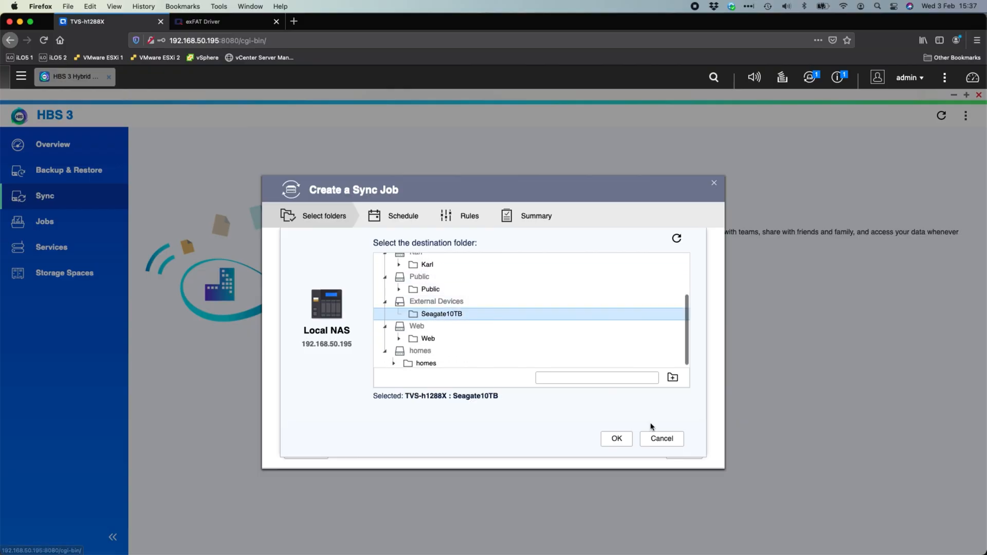
click(615, 440)
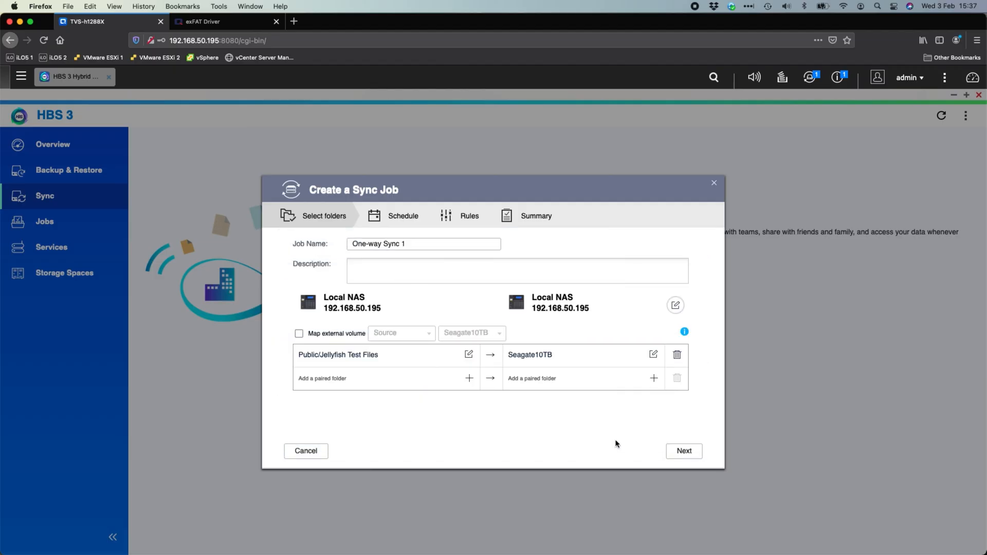
mouse_move(344, 367)
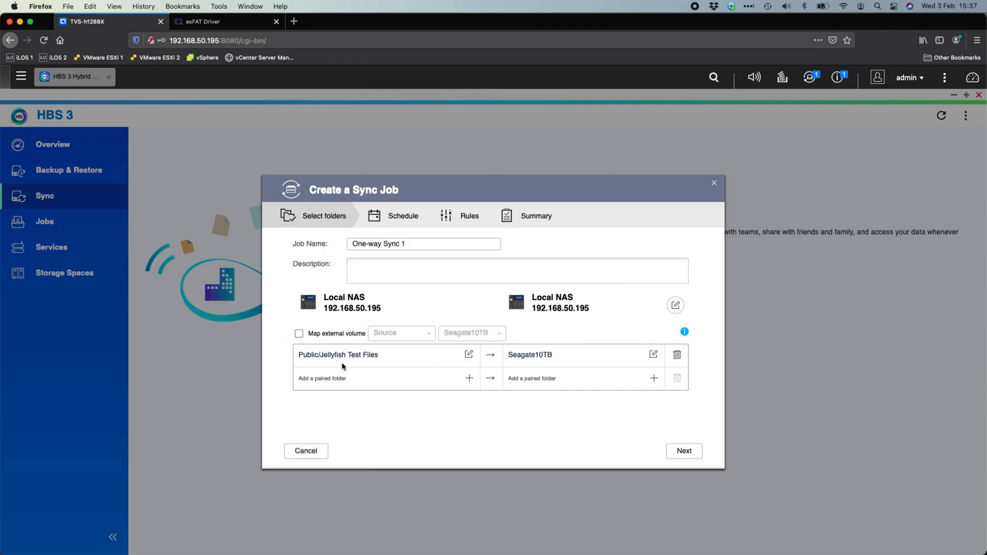
mouse_move(339, 355)
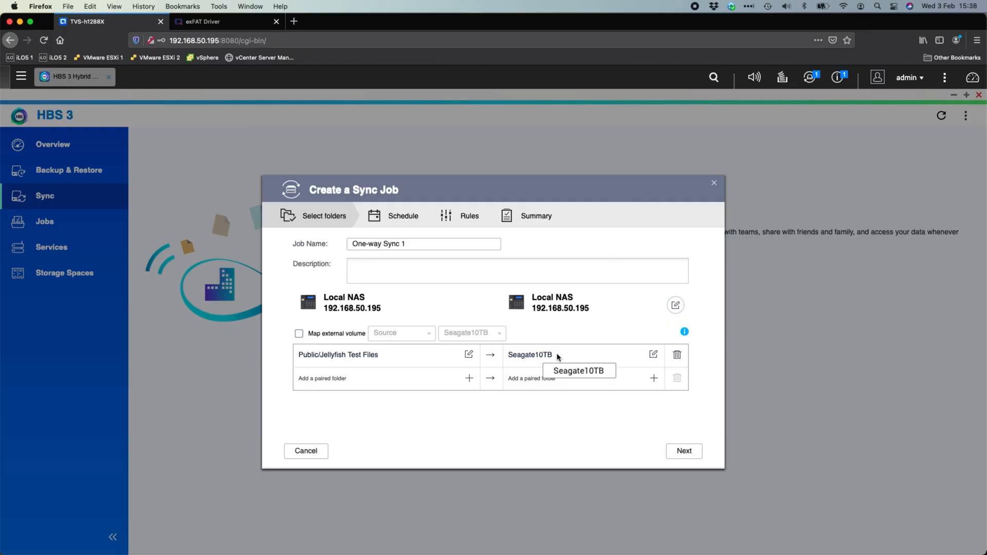
mouse_move(418, 394)
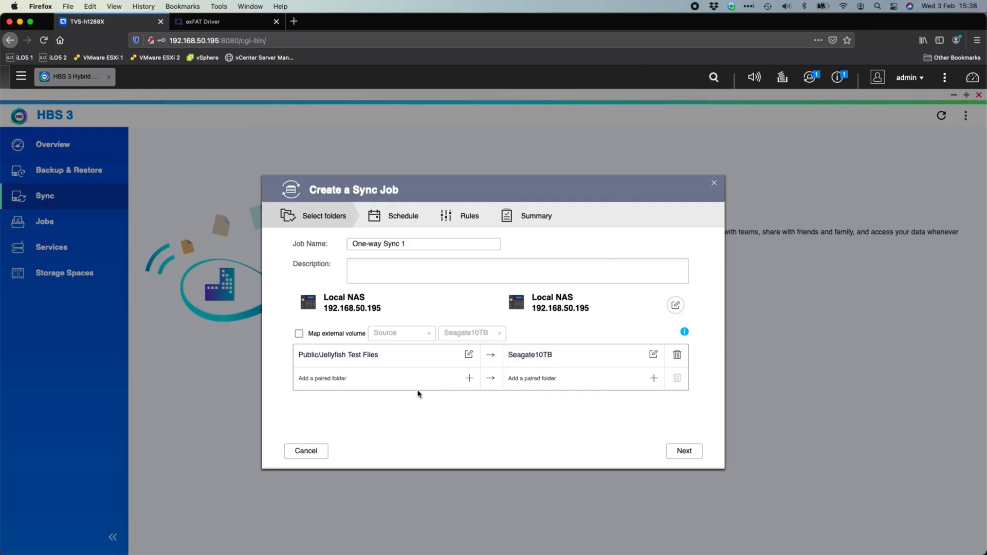
mouse_move(692, 452)
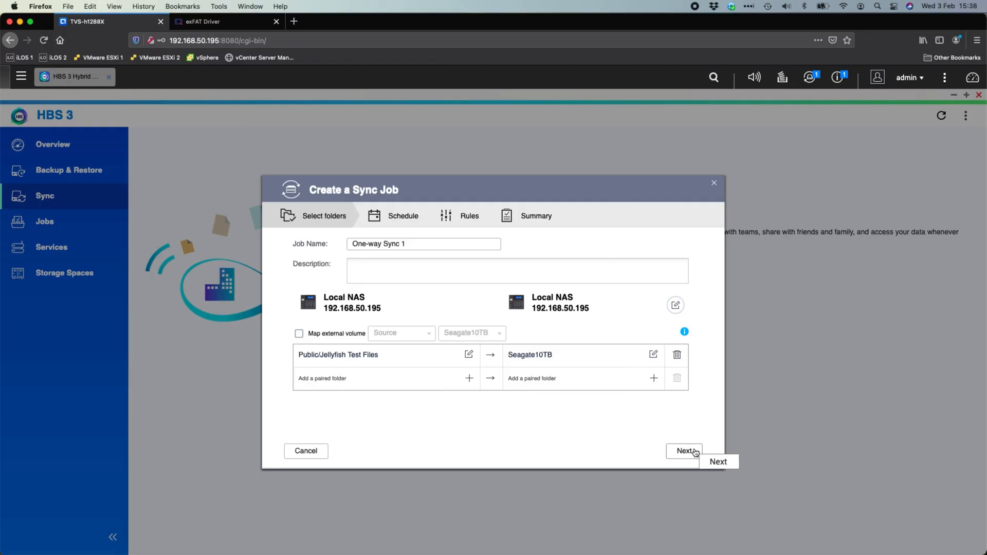
Step: Continue to the schedule step, then return to the HBS 3 Sync overview
click(685, 450)
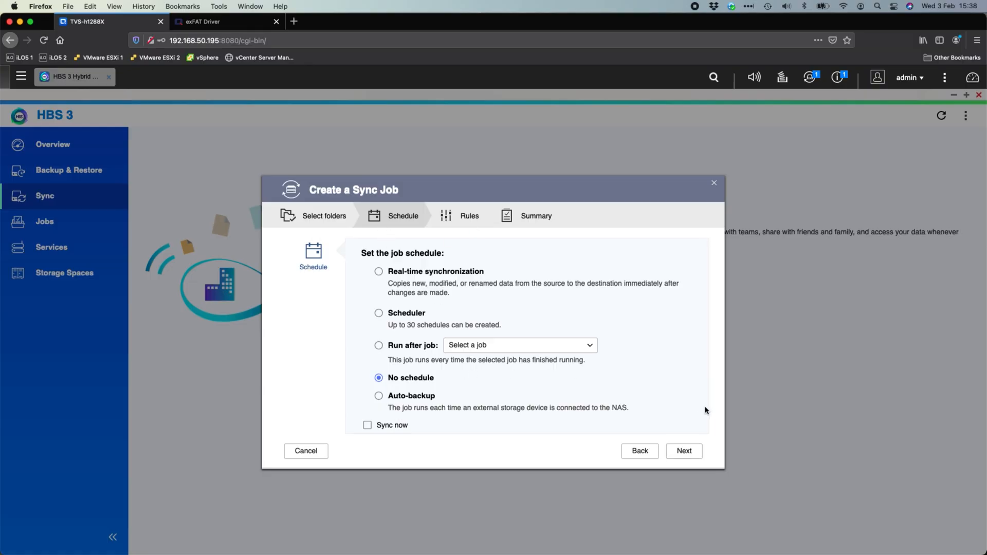
click(307, 451)
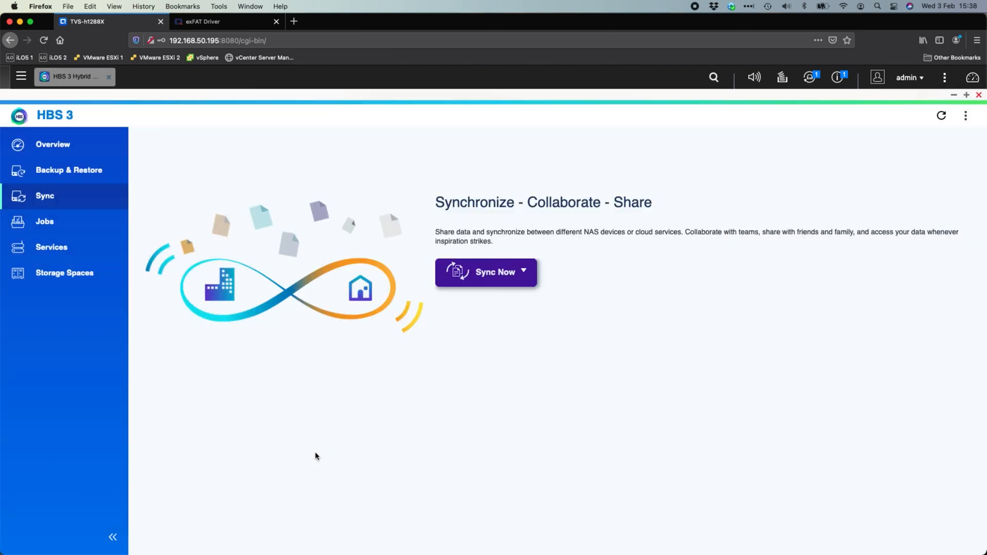
mouse_move(52, 247)
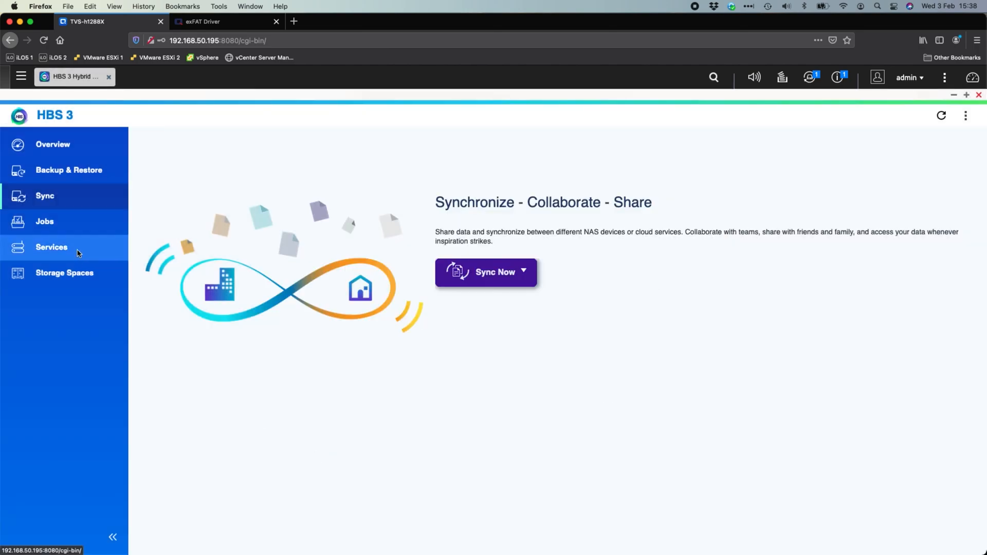
Step: Go to HBS 3 Services and its USB One Touch Copy page
click(51, 247)
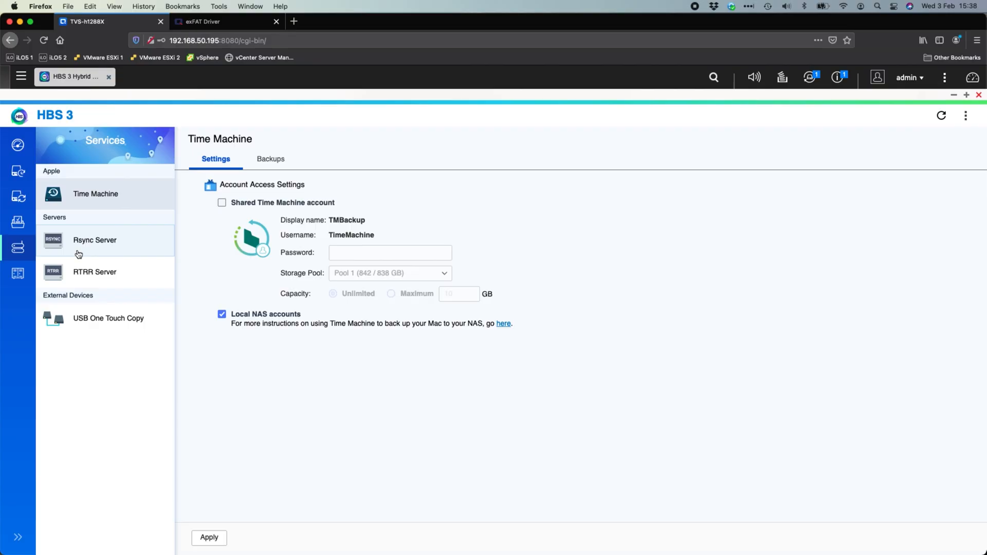
mouse_move(110, 243)
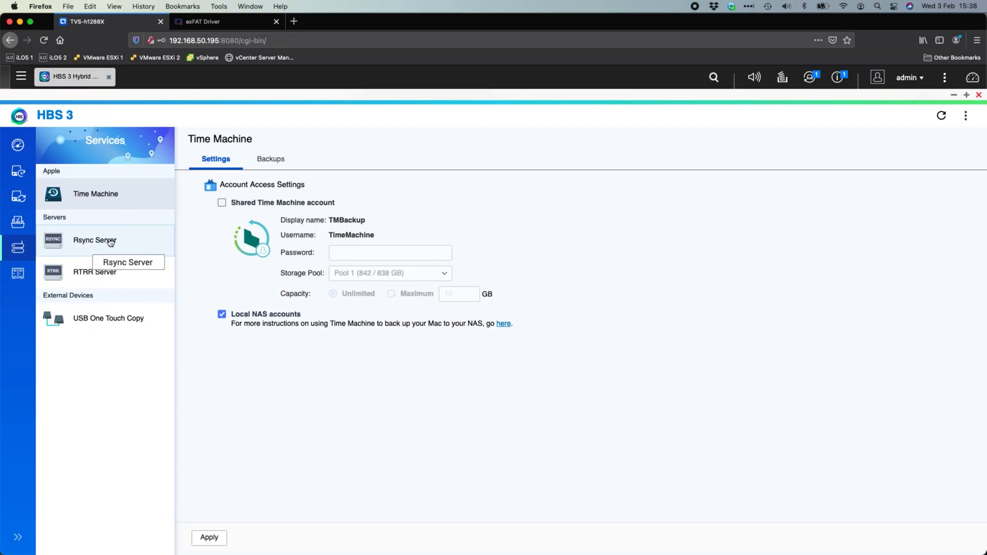
mouse_move(100, 284)
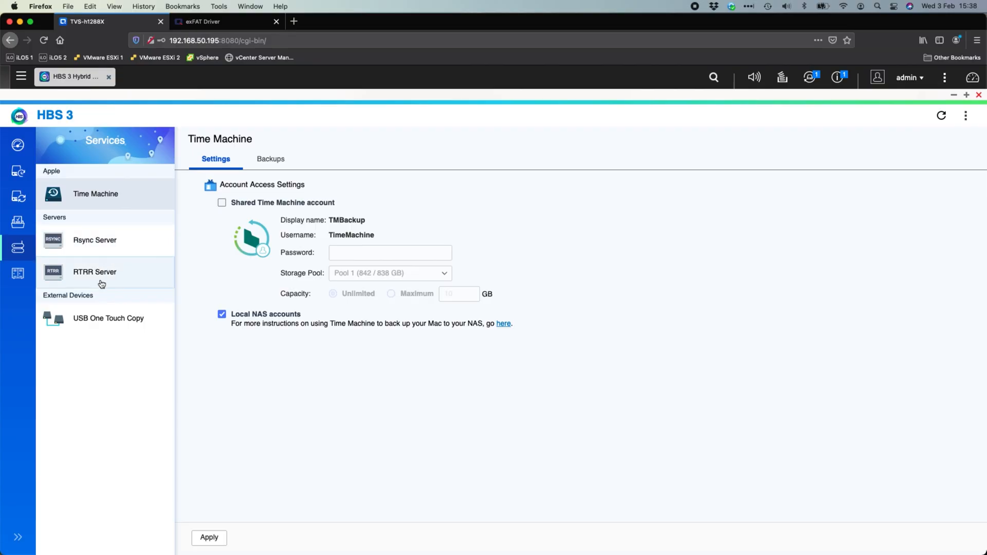
click(108, 318)
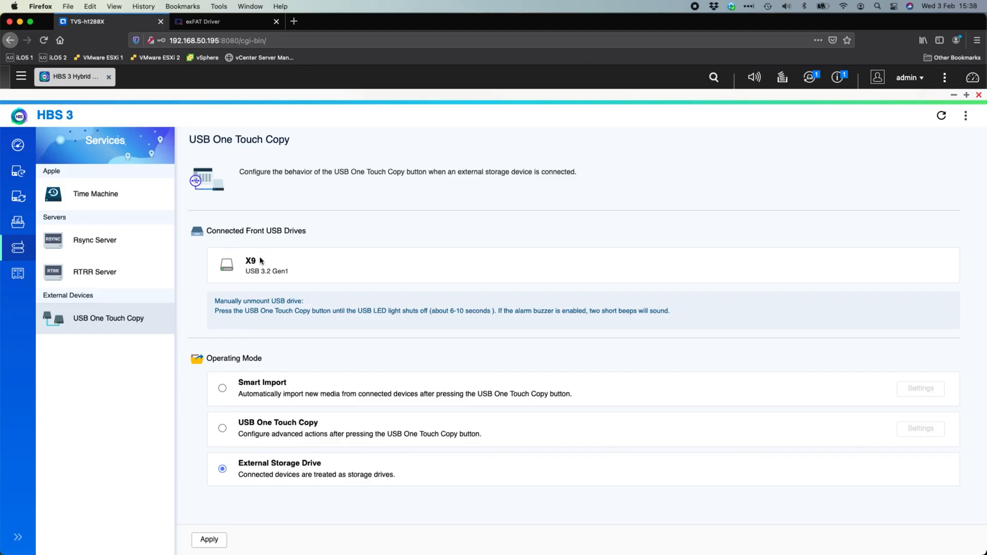
mouse_move(235, 225)
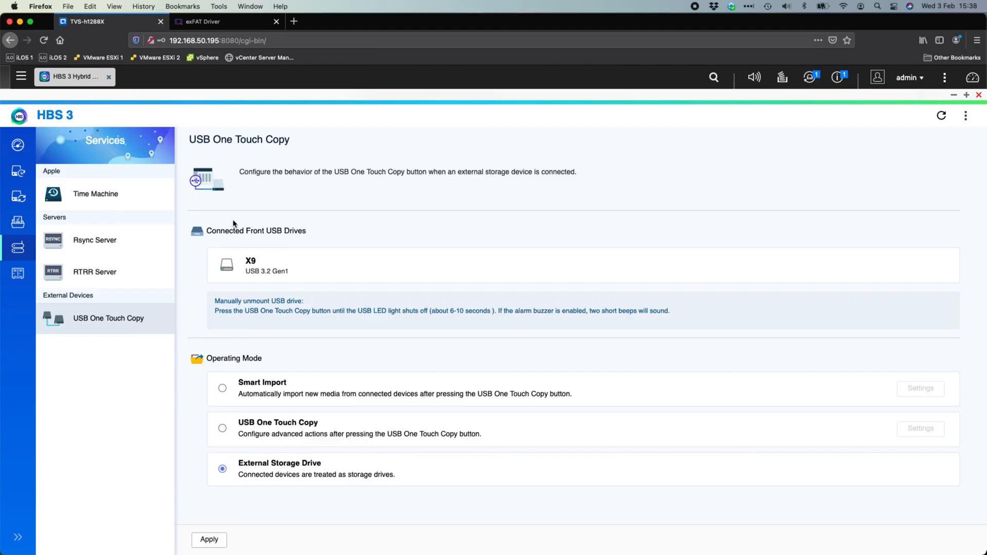
mouse_move(280, 269)
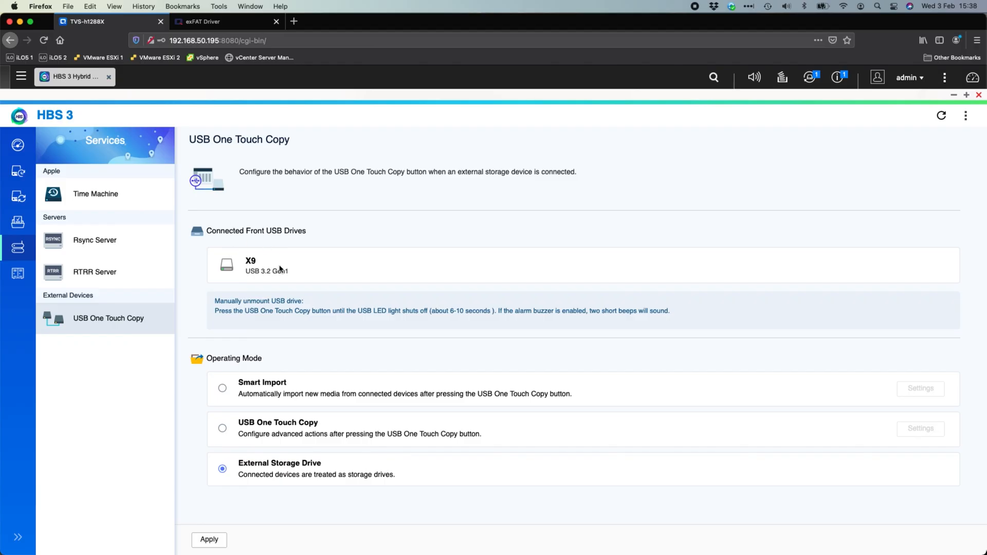
mouse_move(276, 349)
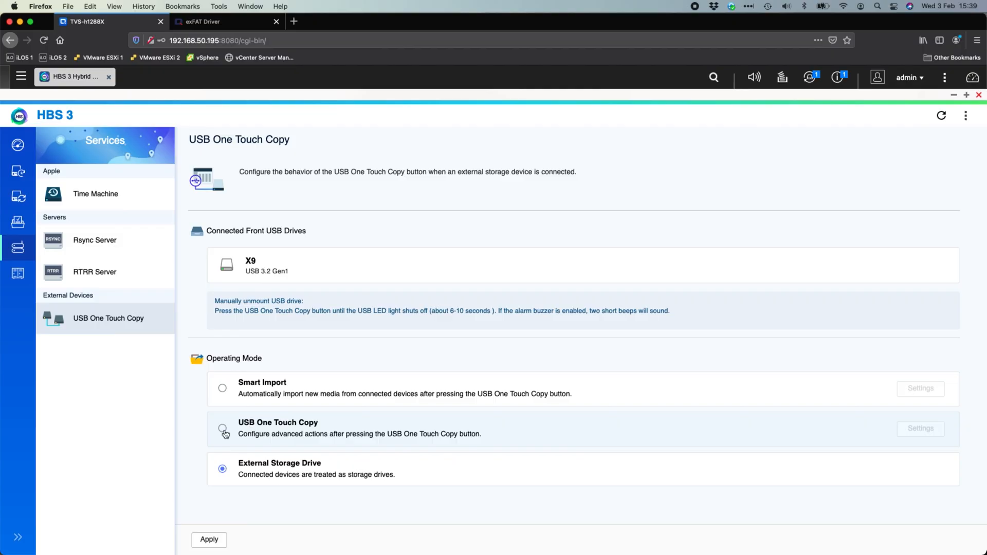
Step: Select USB One Touch Copy as the front USB operating mode instead of External Storage Drive
click(222, 428)
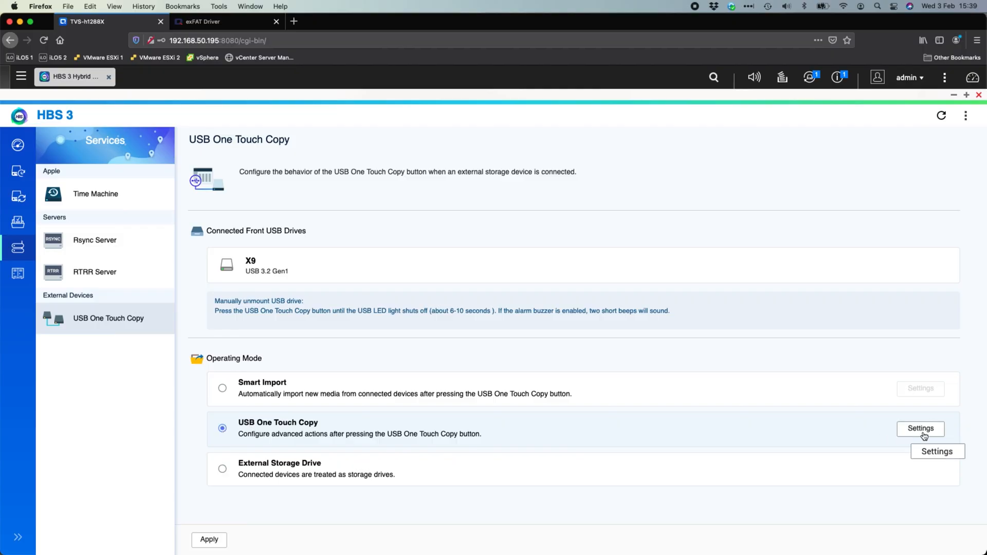
Step: Set backup mode to 'Back up to connected USB drive' with the Synchronize backup action
click(920, 429)
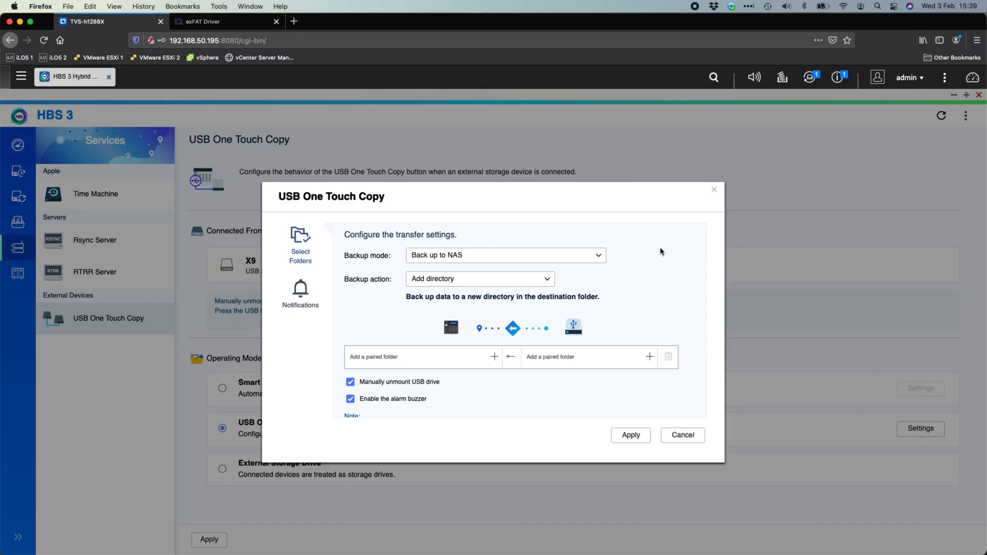
click(504, 256)
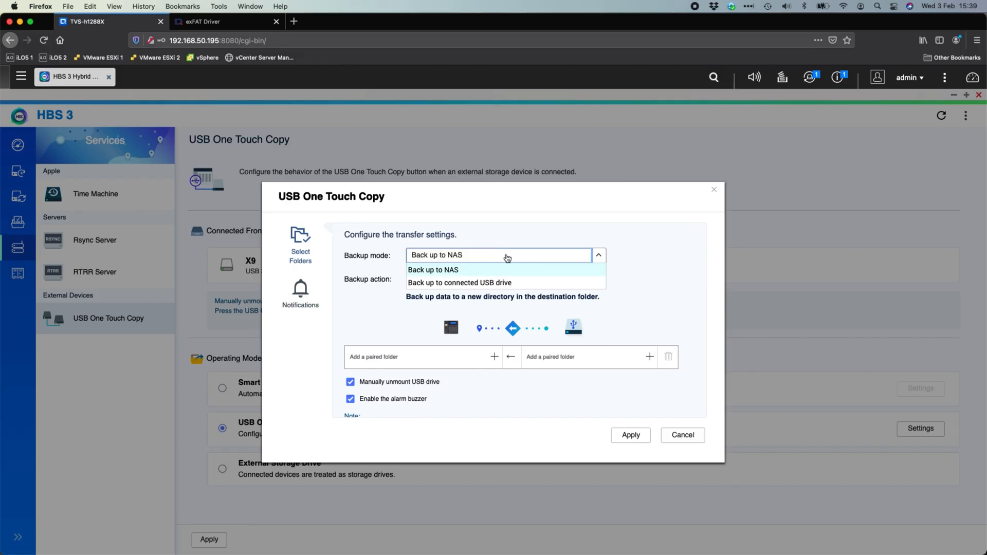
mouse_move(492, 283)
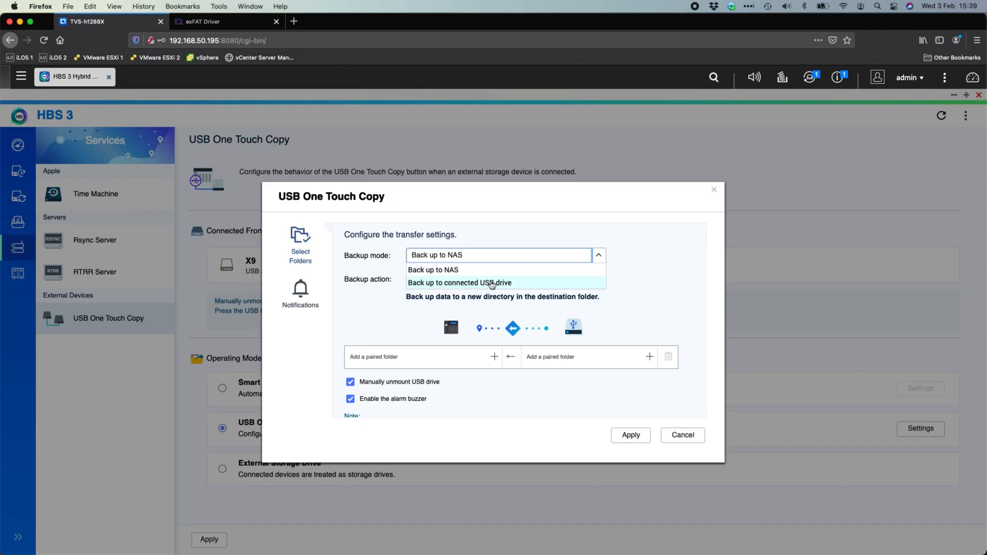
click(460, 283)
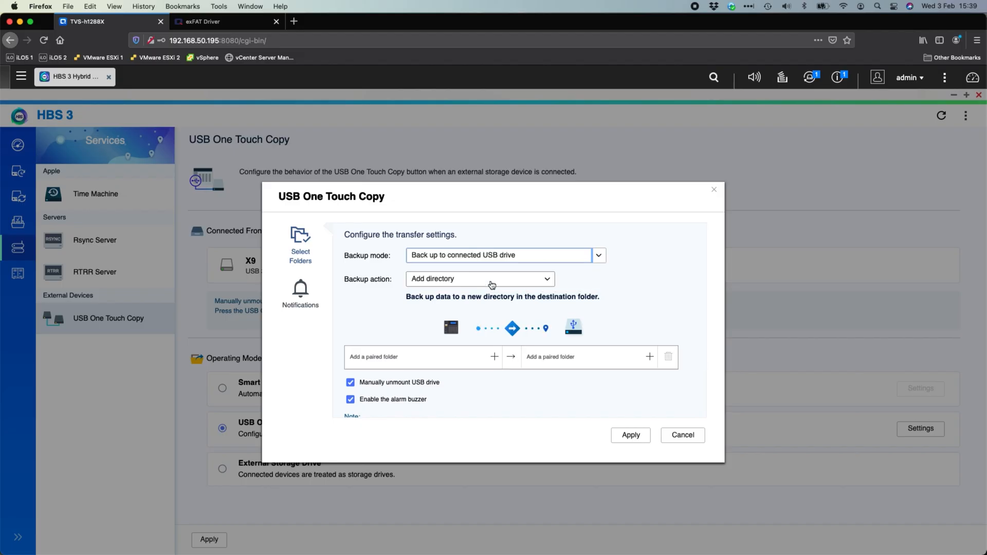
mouse_move(534, 346)
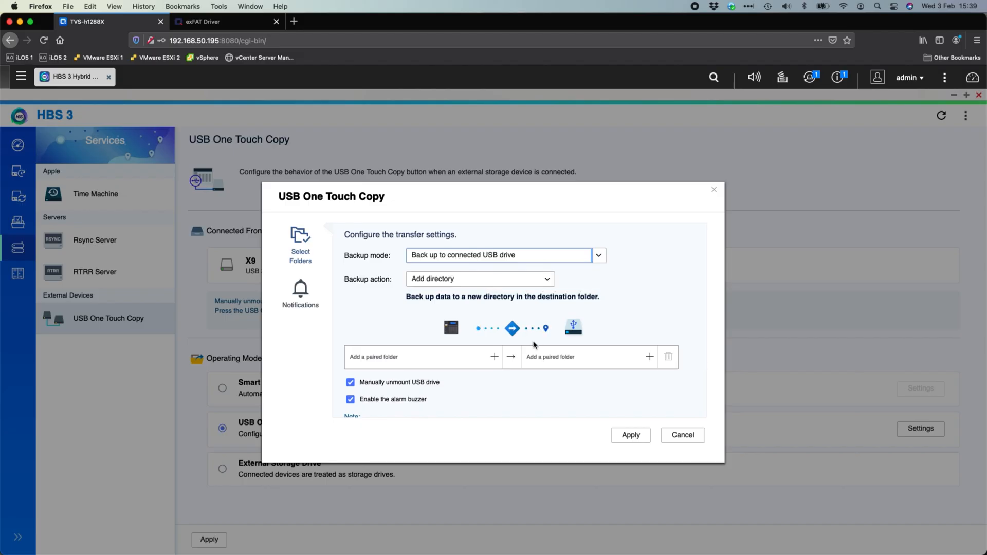
mouse_move(514, 332)
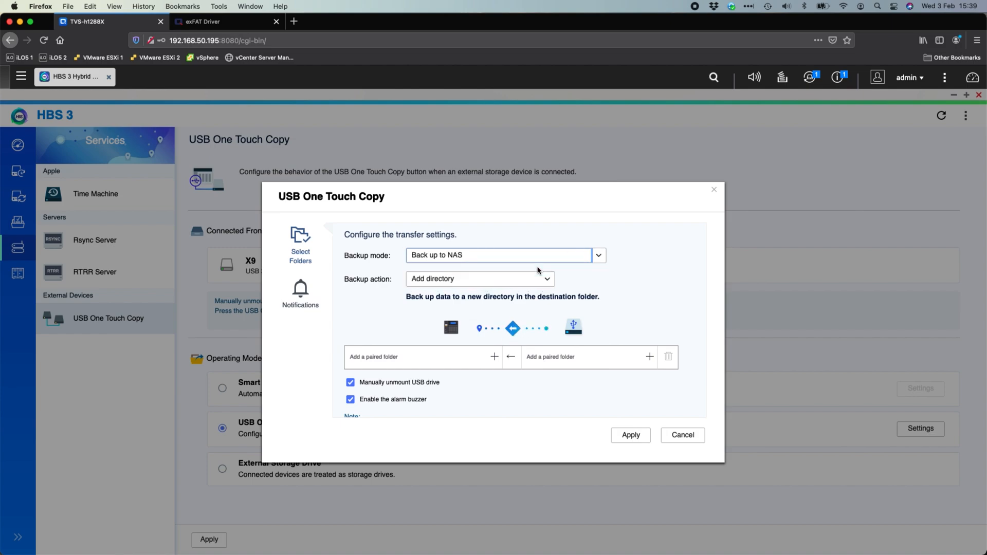
mouse_move(465, 346)
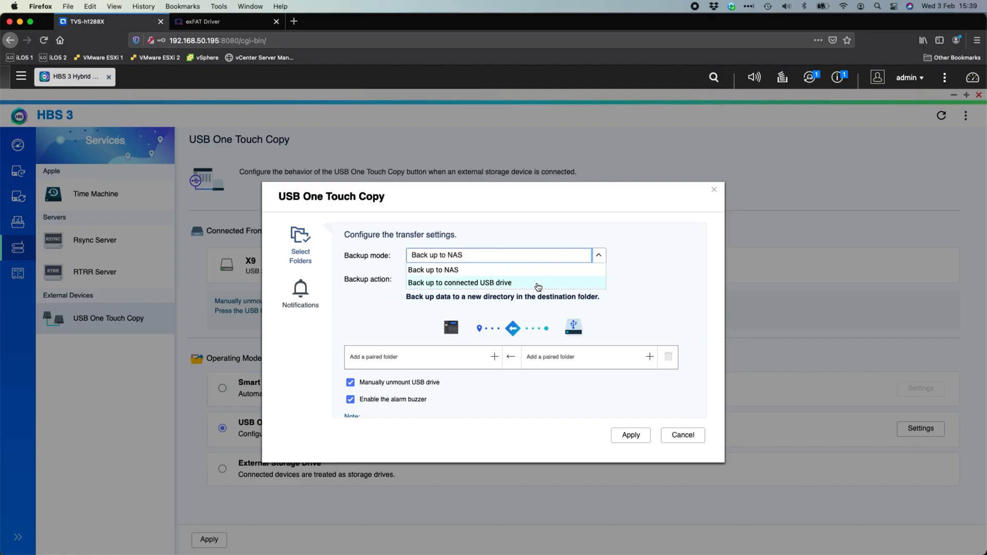
click(459, 282)
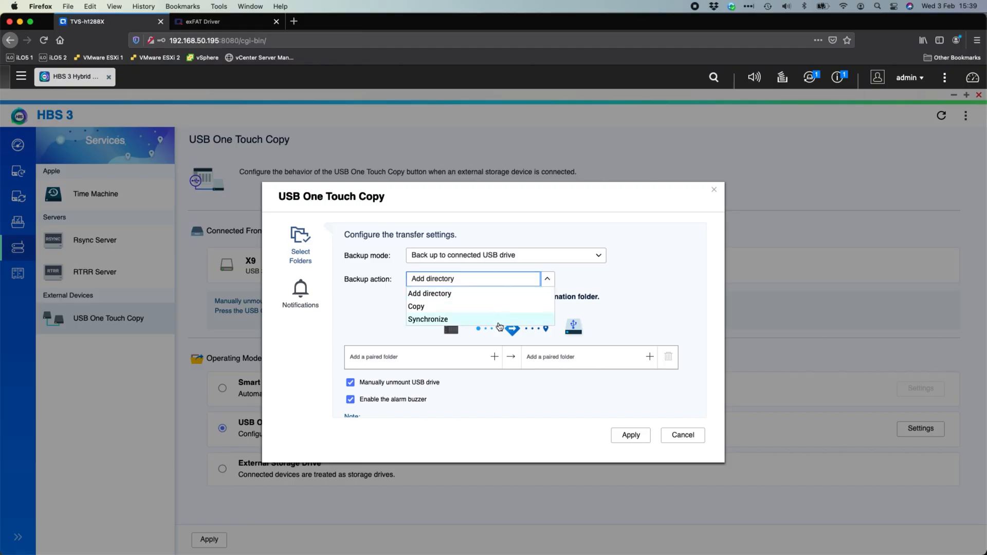
mouse_move(385, 346)
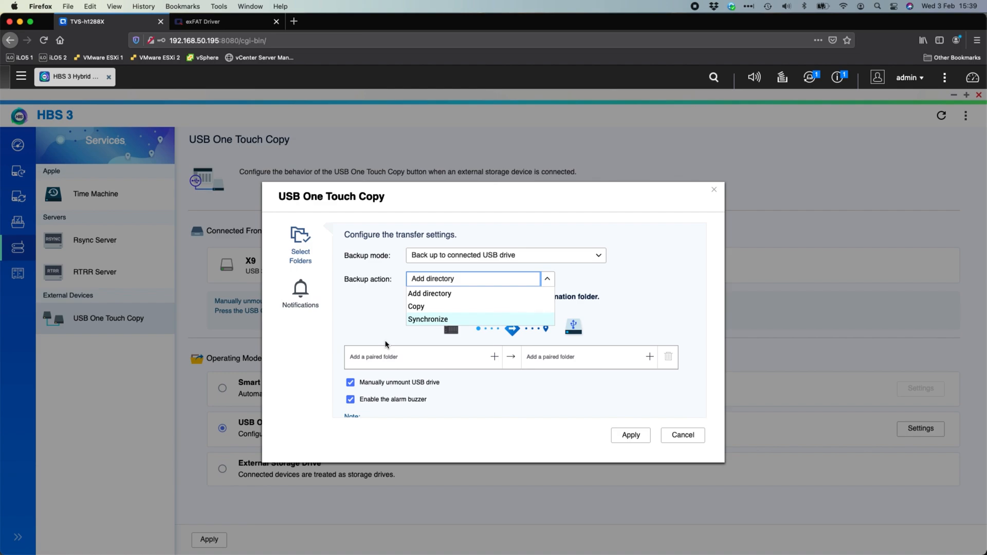
mouse_move(398, 336)
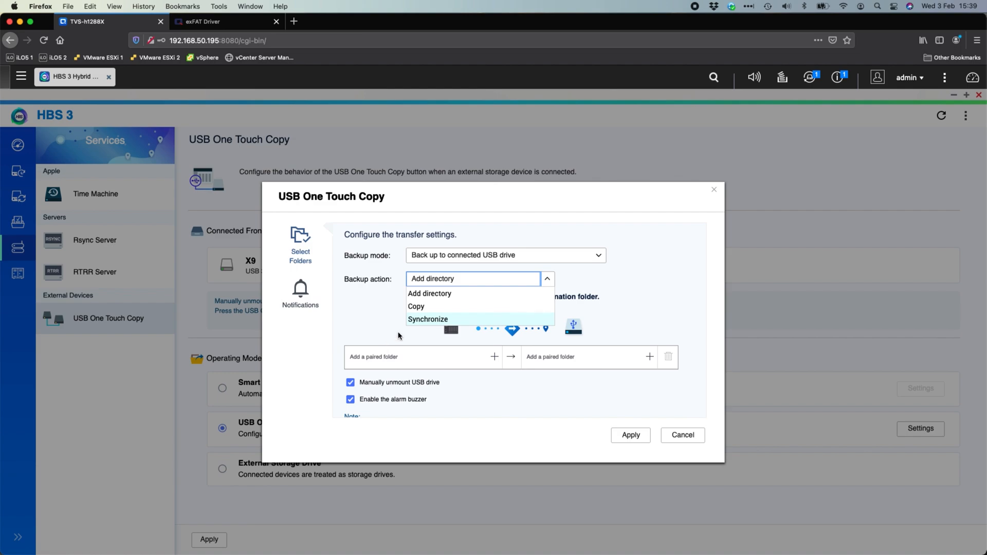
click(428, 318)
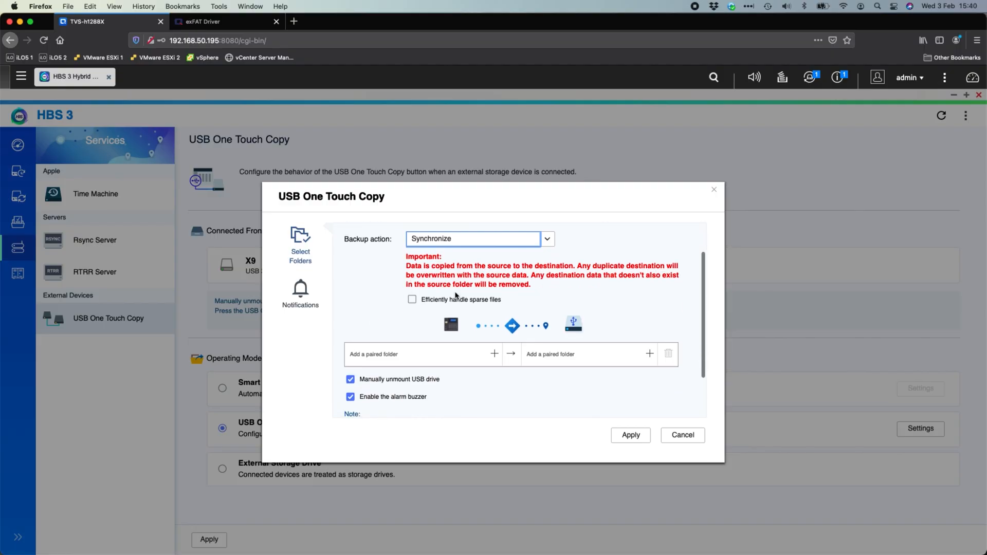
mouse_move(615, 290)
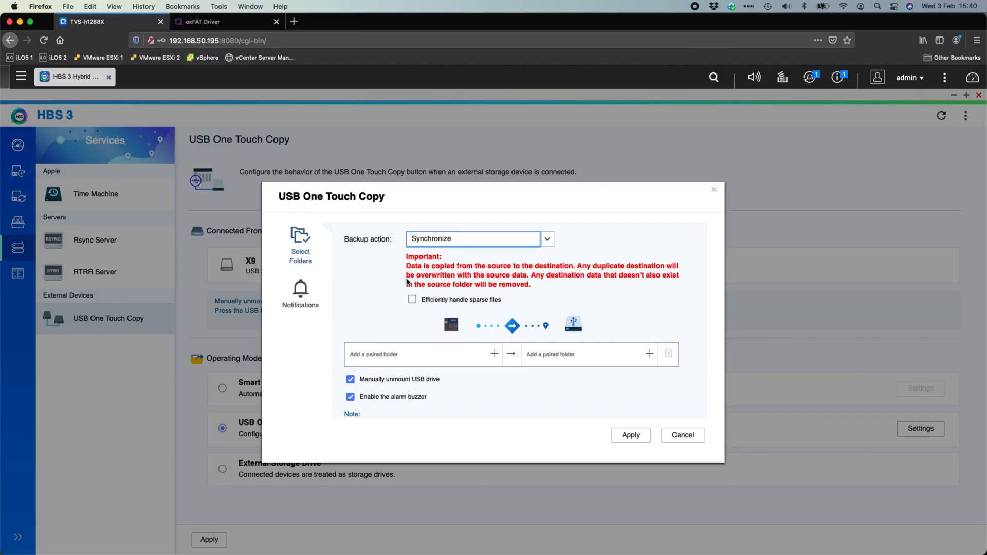
scroll(down, 3)
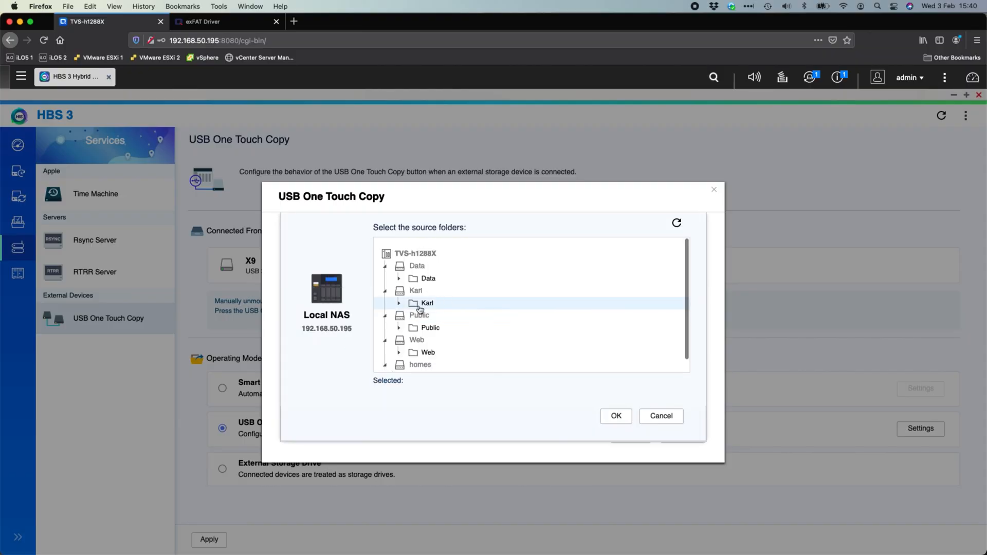
Step: Pair Public/Jellyfish Test Files with FrontUSB1 and apply the One Touch Copy settings
click(399, 314)
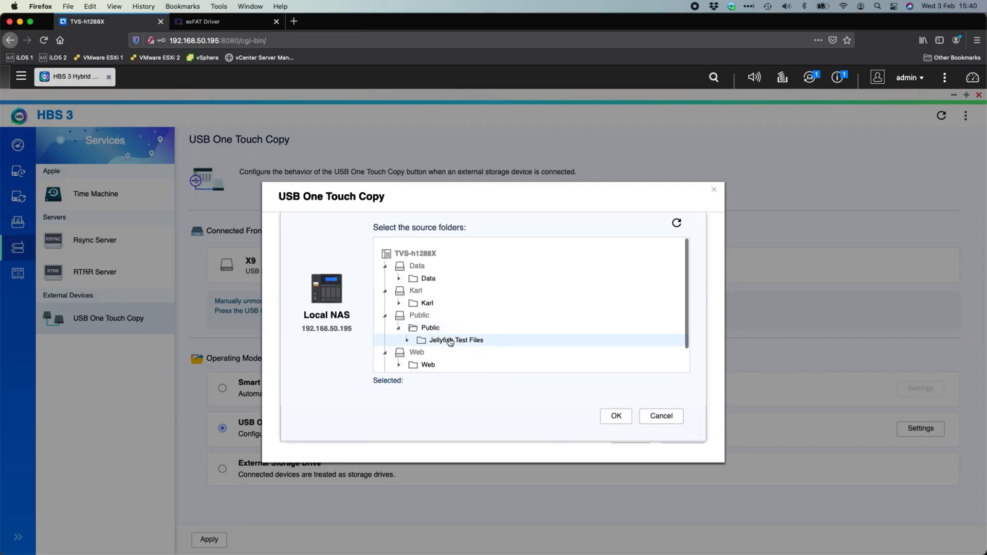
click(615, 416)
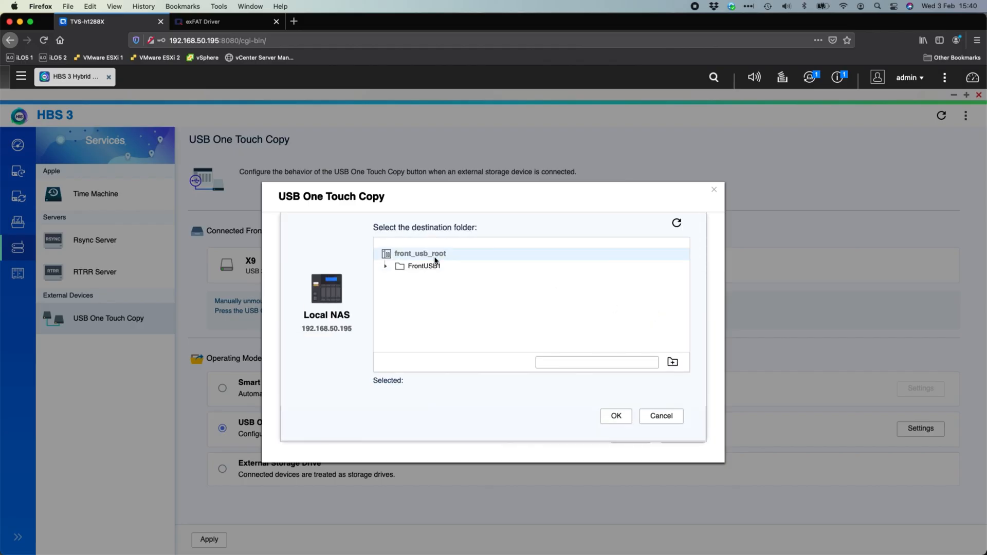
click(423, 265)
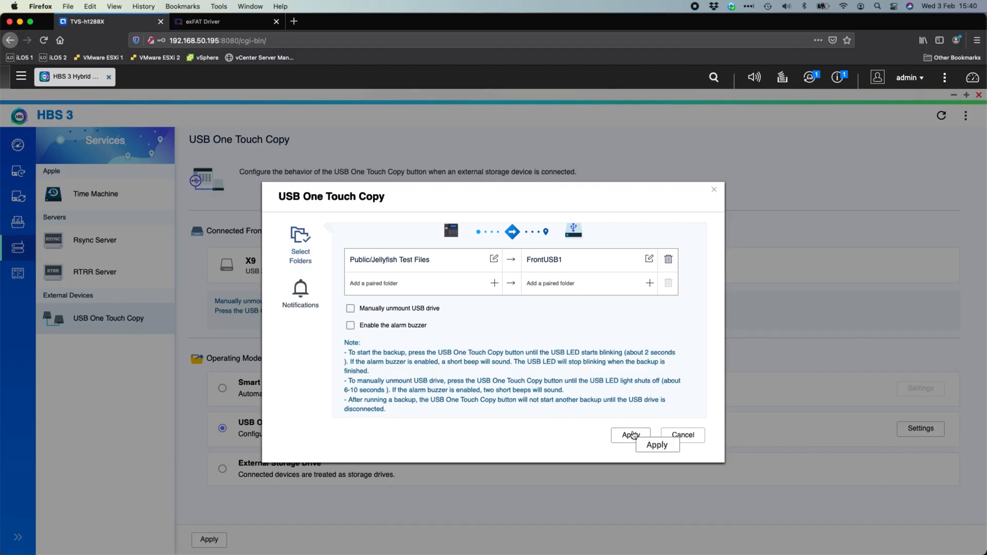
click(630, 436)
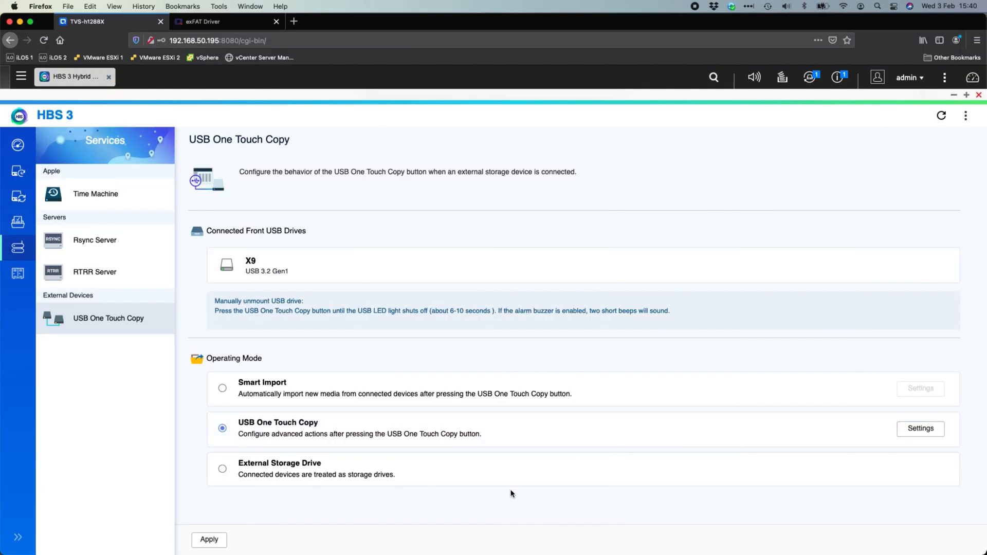
mouse_move(622, 308)
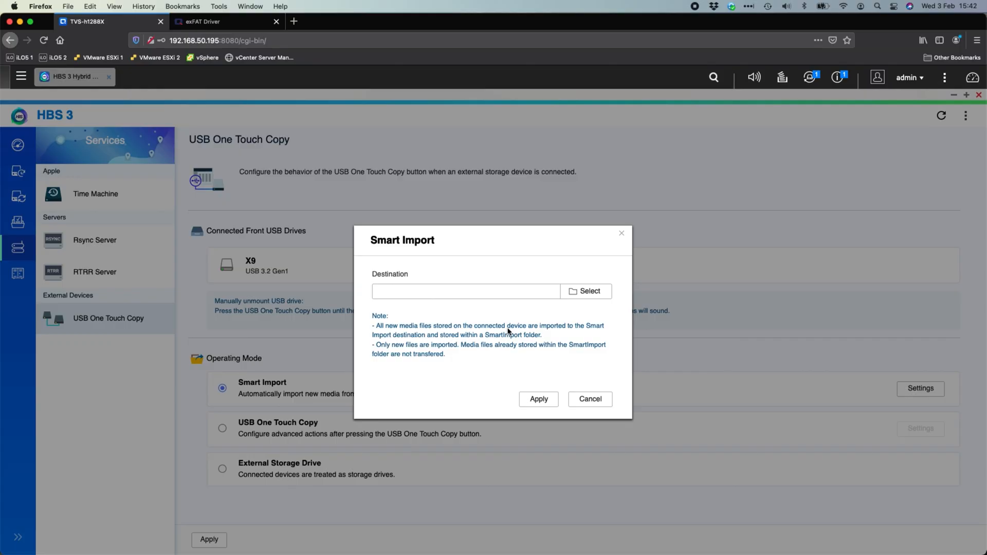
mouse_move(590, 291)
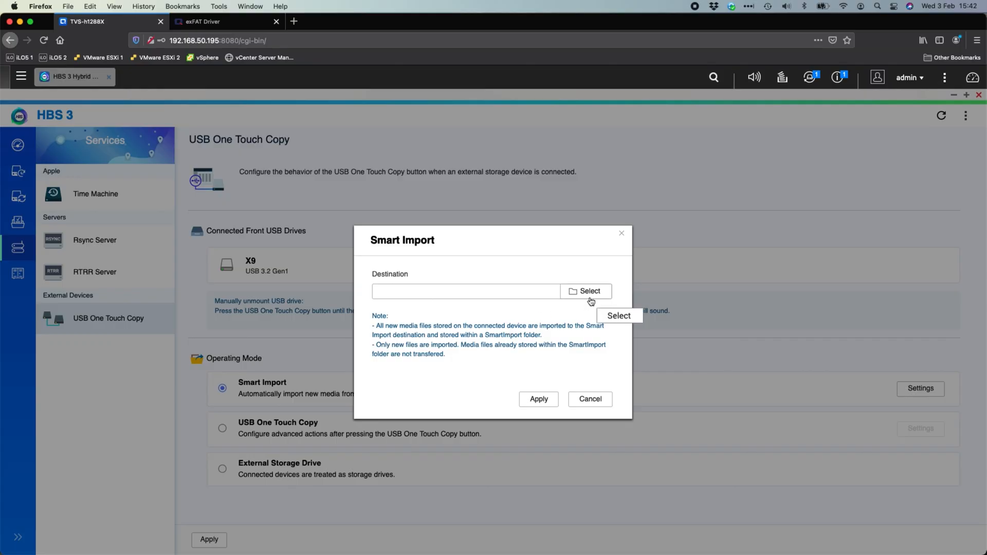
Step: Set the Smart Import destination to /Public and apply the setting
click(584, 291)
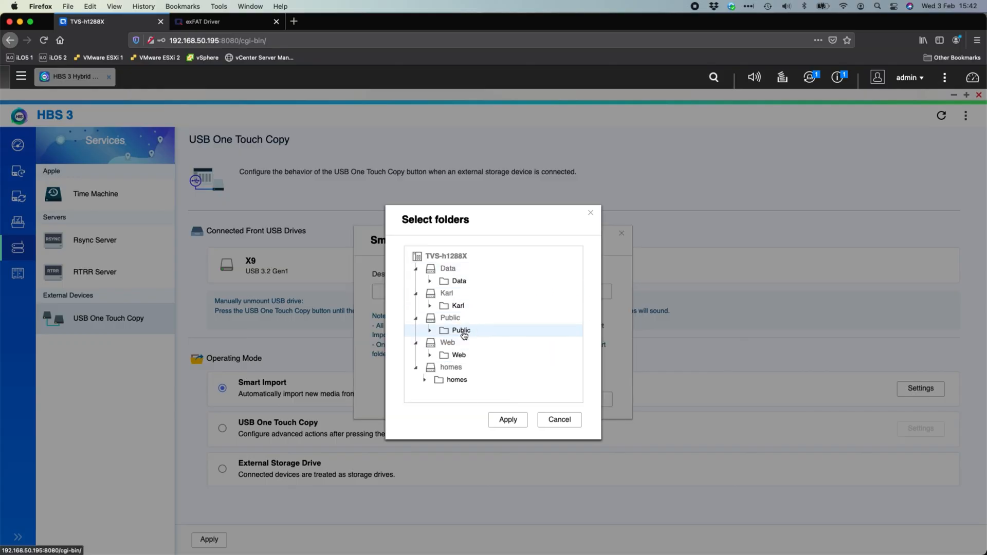
click(507, 420)
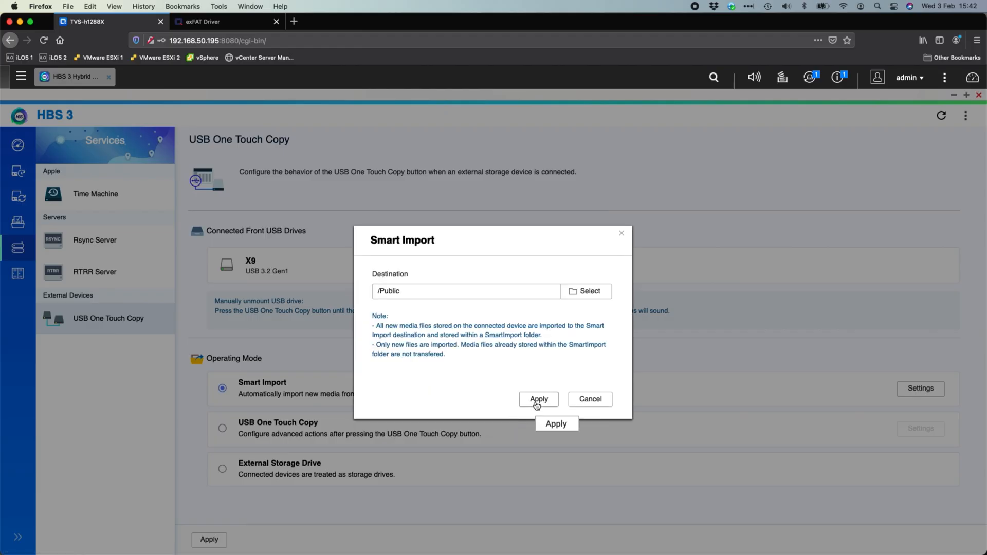
click(538, 400)
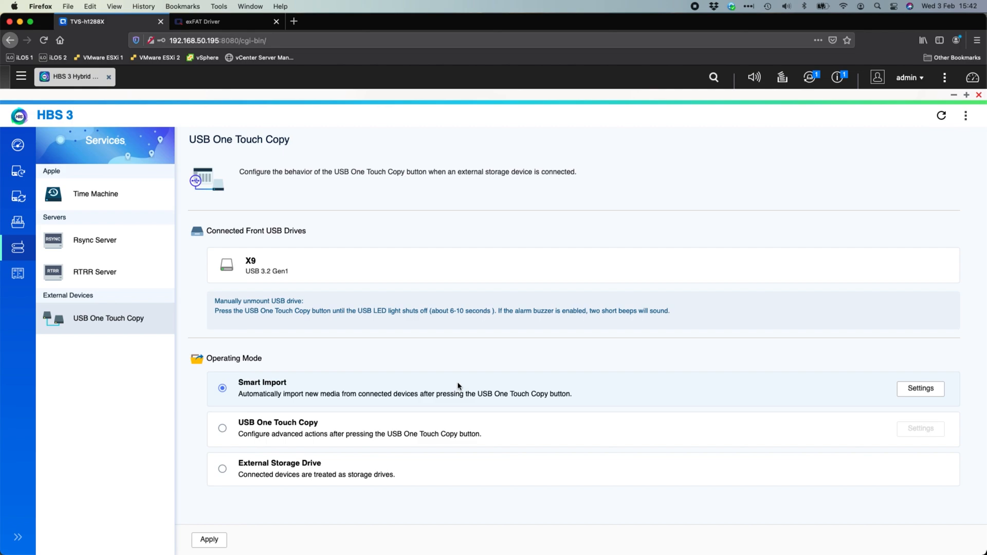
mouse_move(640, 186)
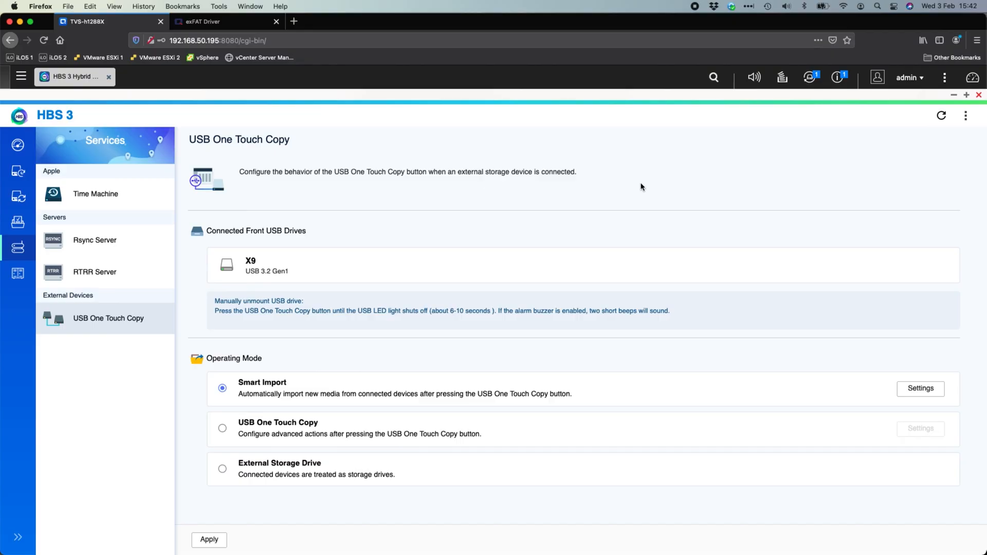
mouse_move(40, 90)
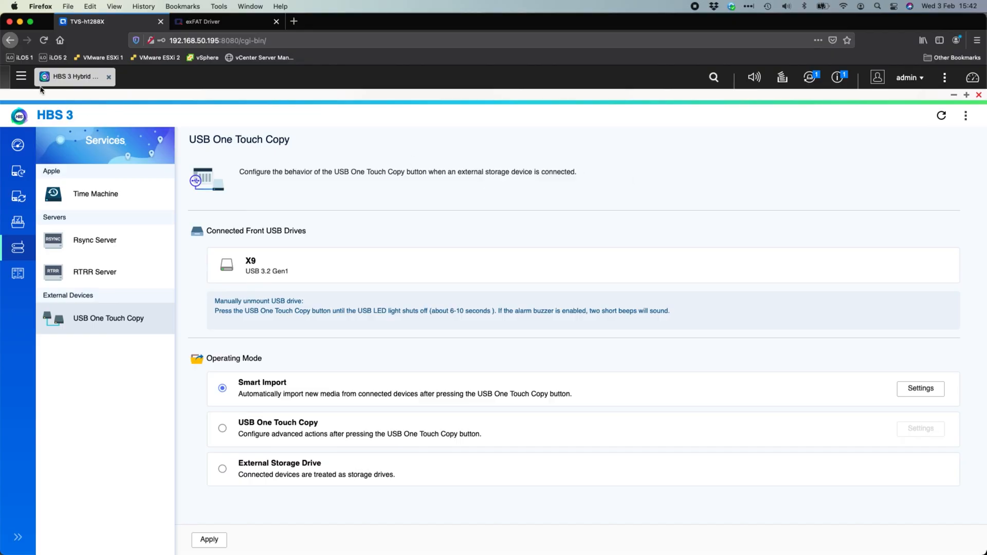
Step: Browse File Station into Public and confirm the Seagate10TB share is empty
click(21, 76)
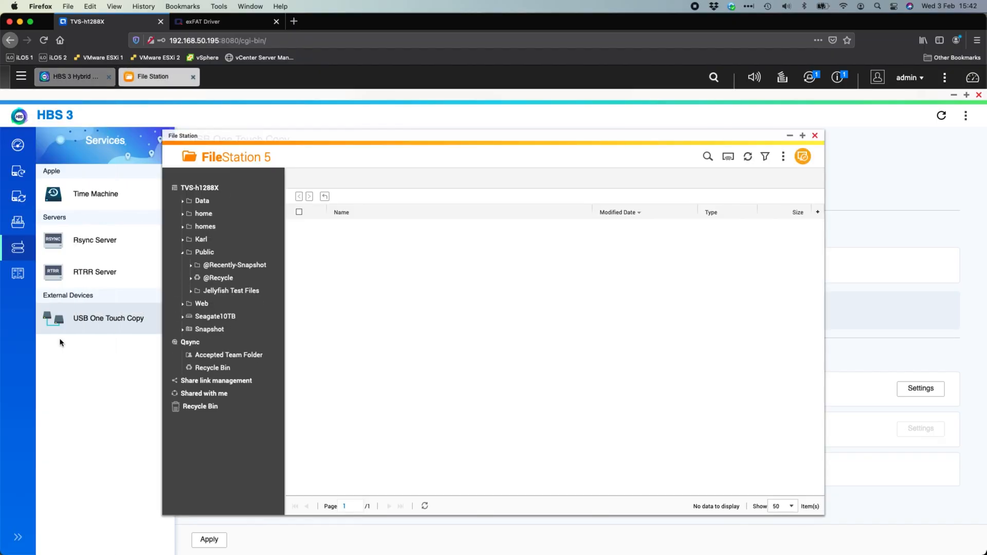
click(204, 252)
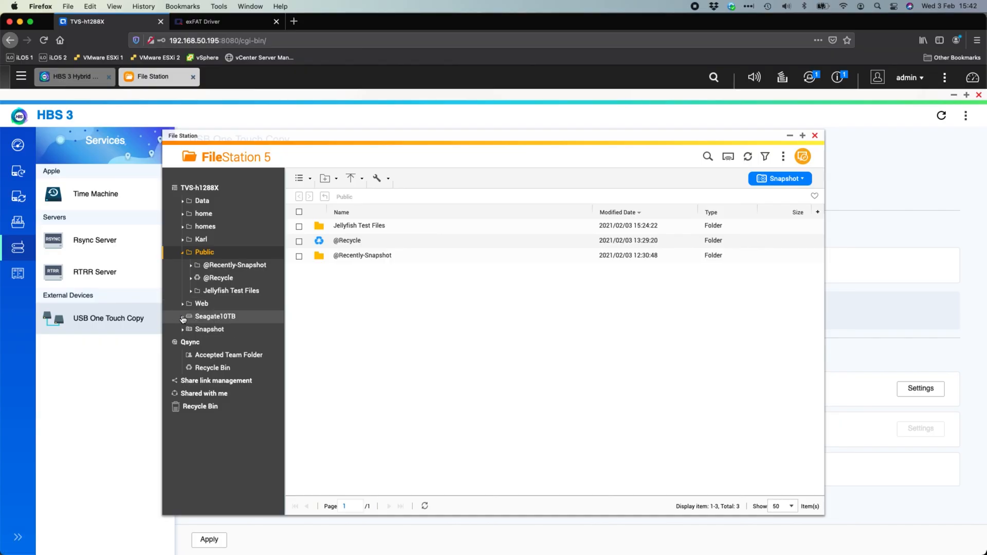
mouse_move(215, 315)
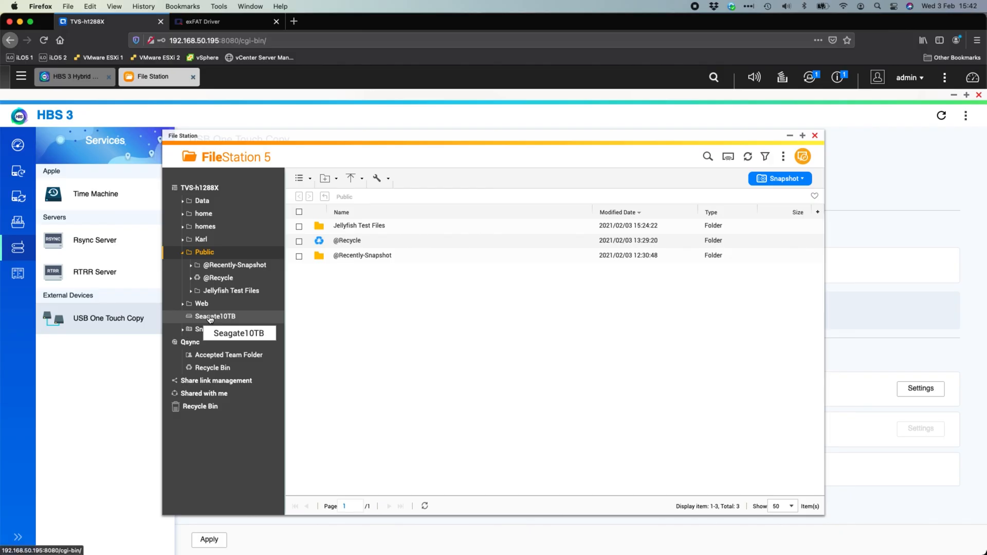
click(215, 316)
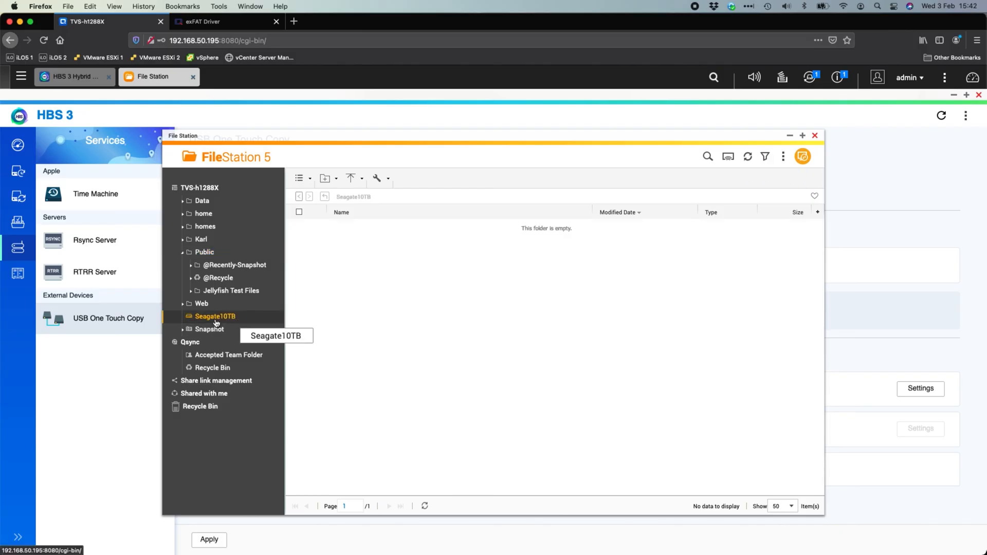
mouse_move(224, 319)
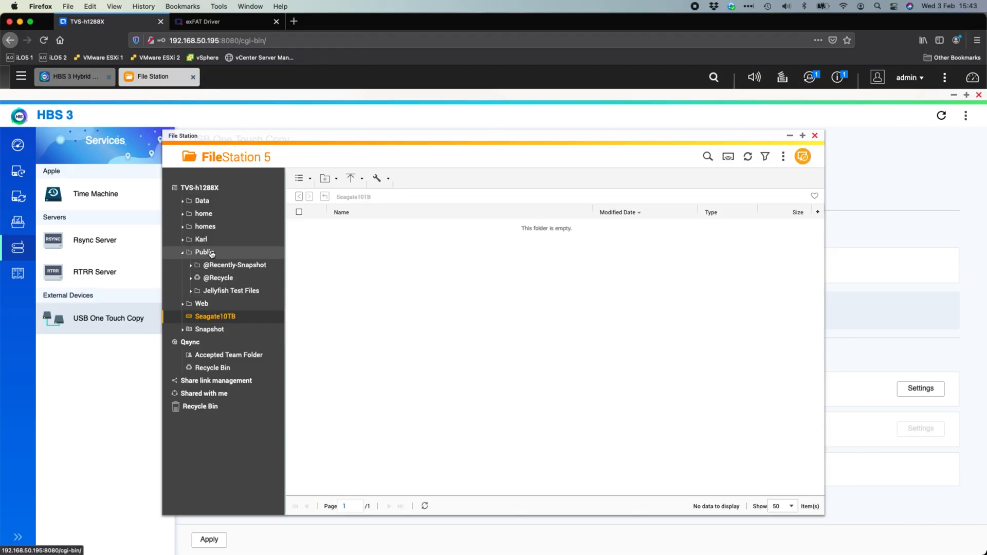
Step: Return to Public and bring up actions for the Jellyfish Test Files folder
click(203, 252)
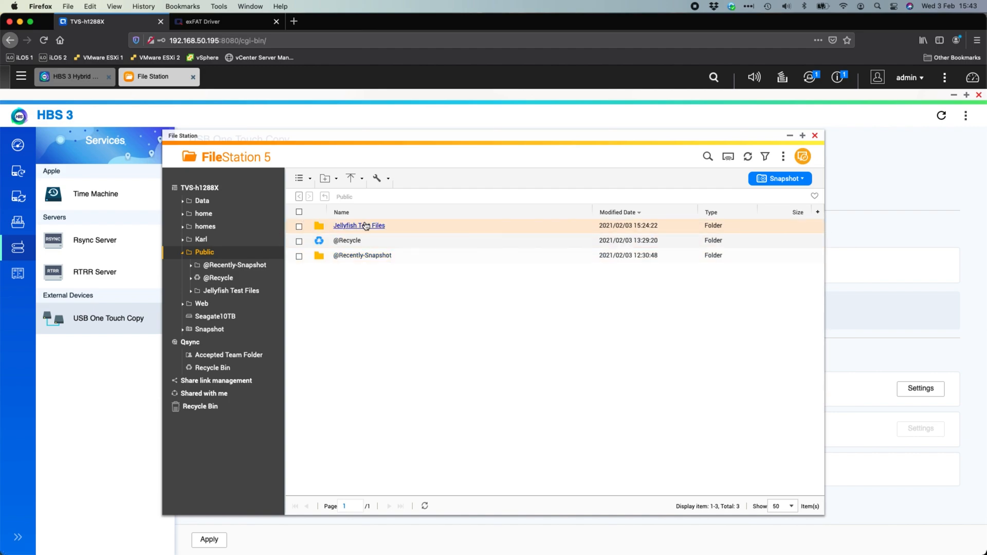
right_click(359, 225)
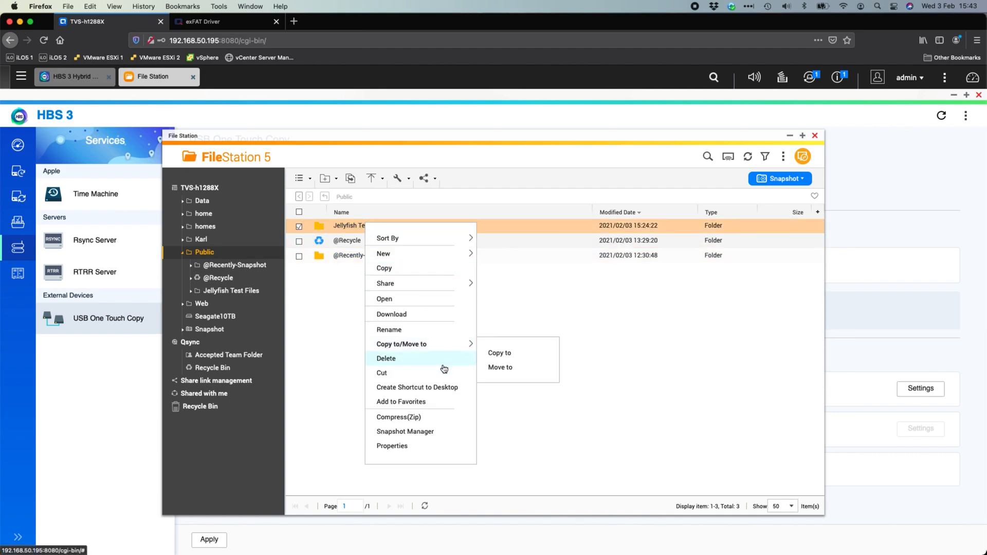
Step: Copy Jellyfish Test Files to Seagate10TB and watch the 16.48 GB task start
click(500, 353)
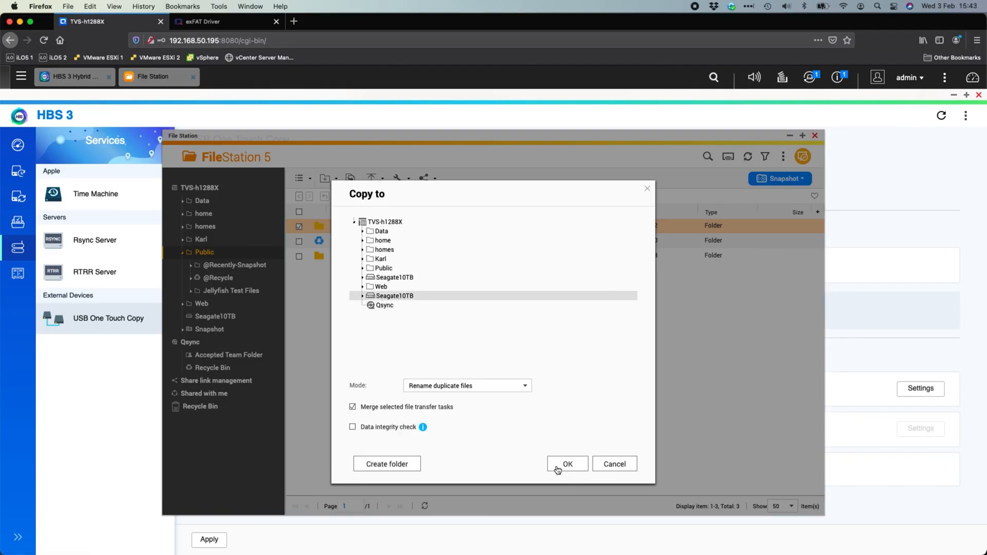
click(566, 464)
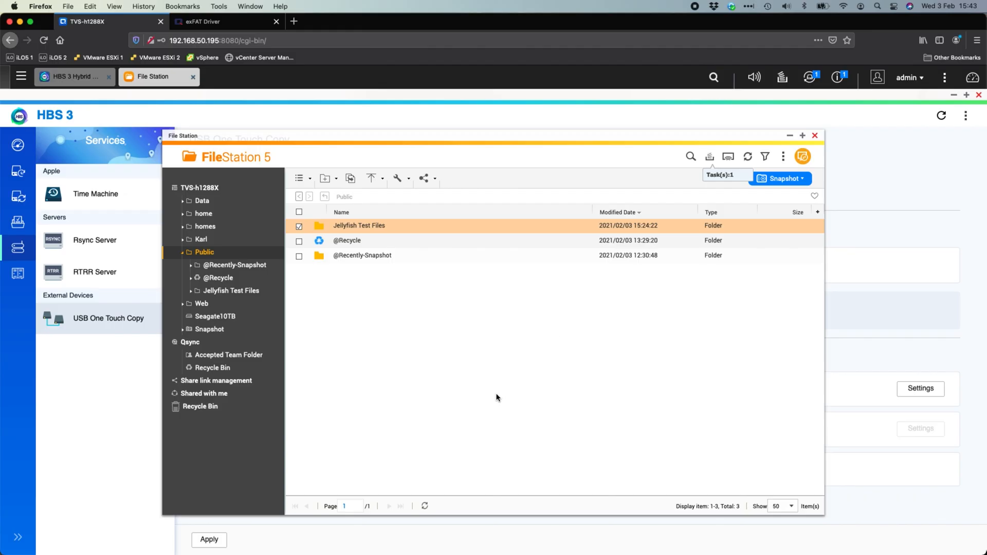
click(710, 156)
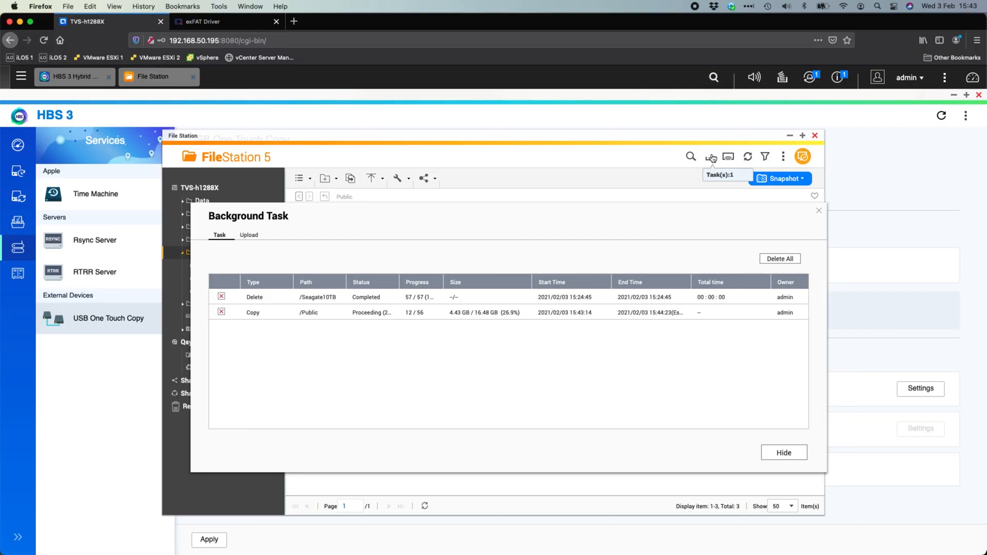
mouse_move(709, 156)
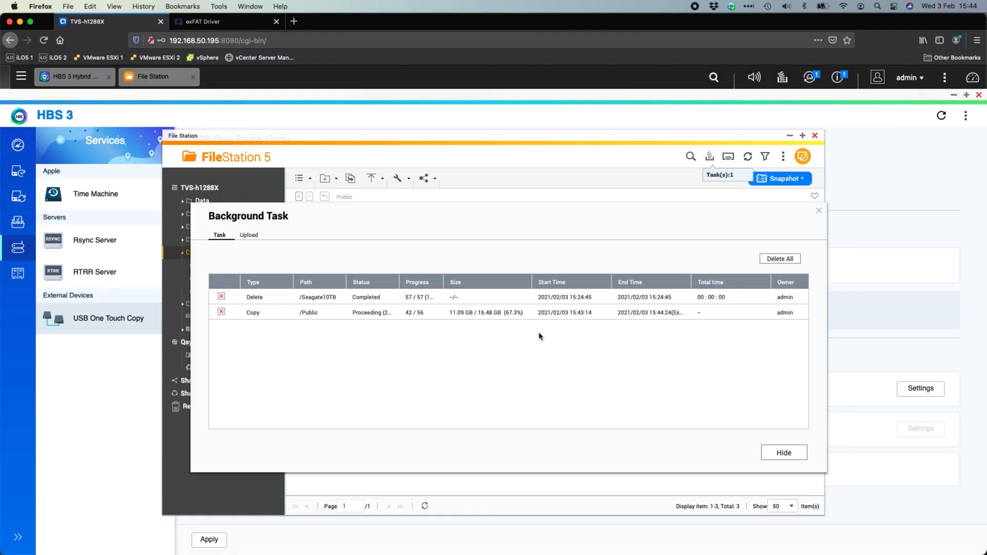
mouse_move(676, 164)
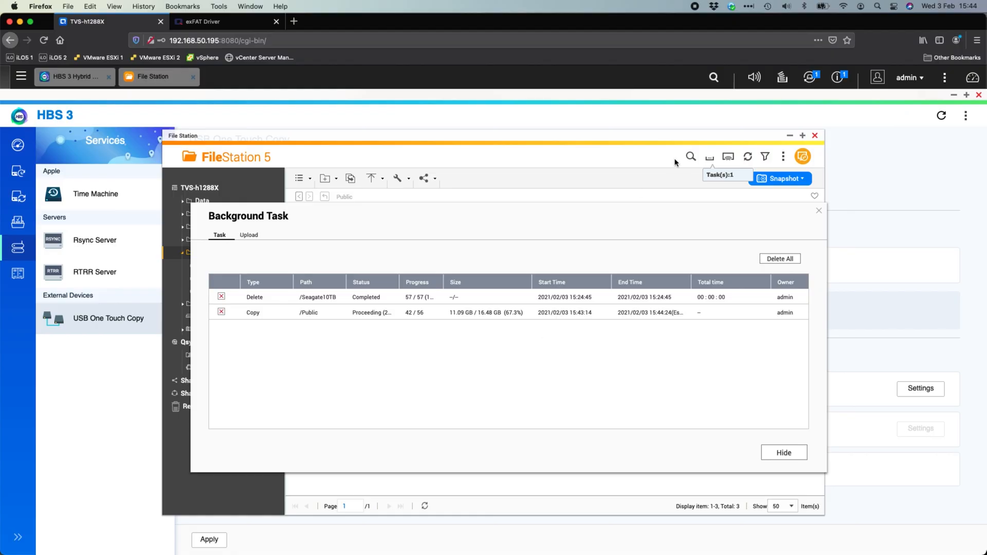
Step: Let the 16.48 GB copy reach Completed (56/56) and hide the task list
click(808, 78)
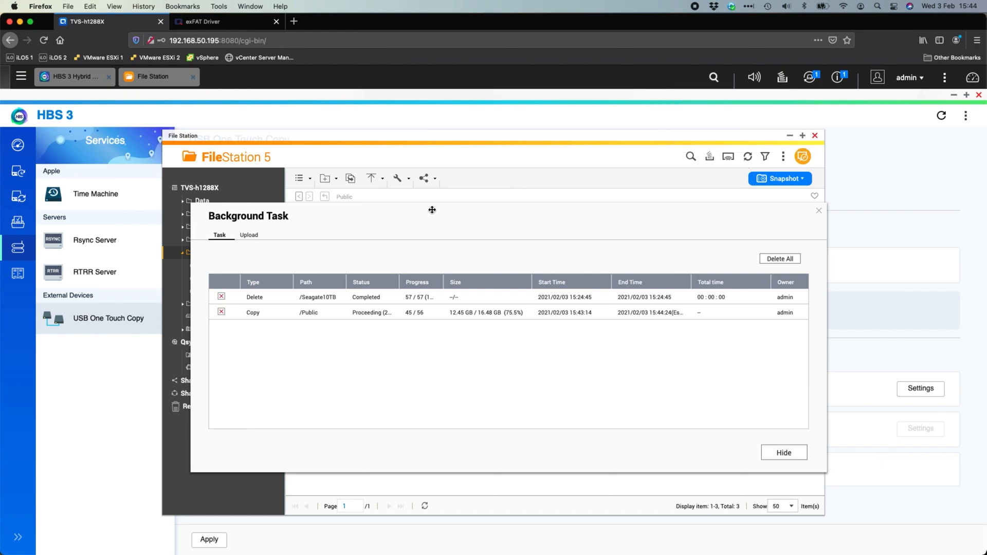
mouse_move(709, 157)
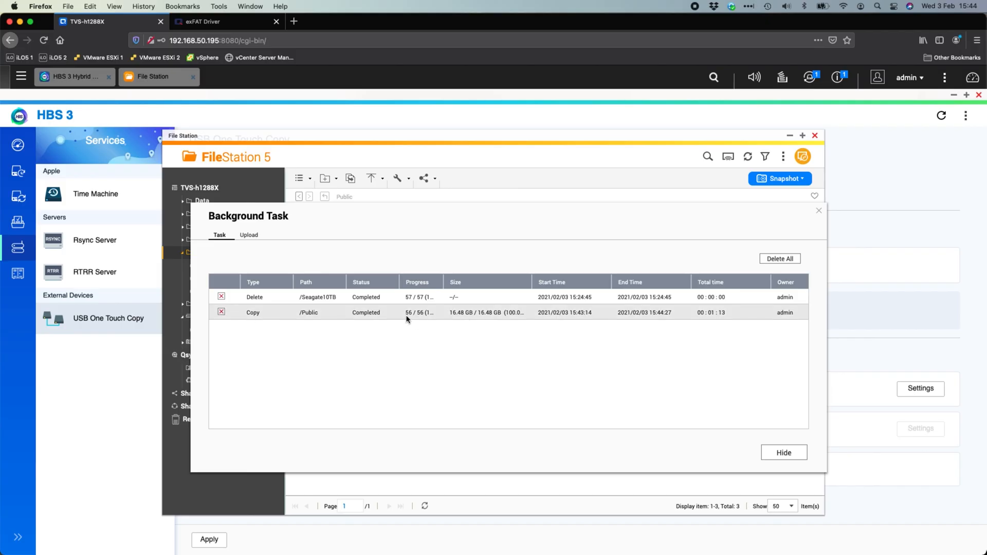
mouse_move(532, 322)
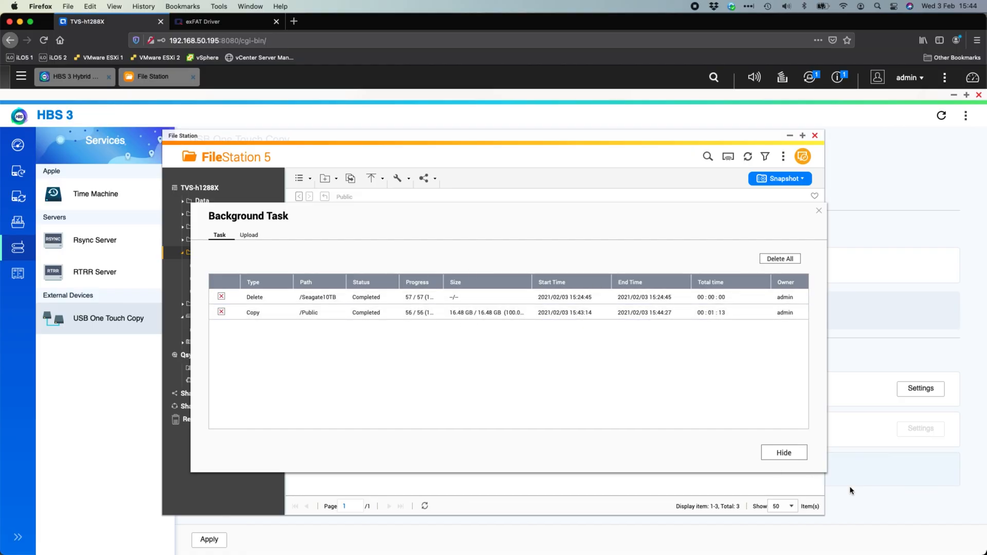
click(784, 453)
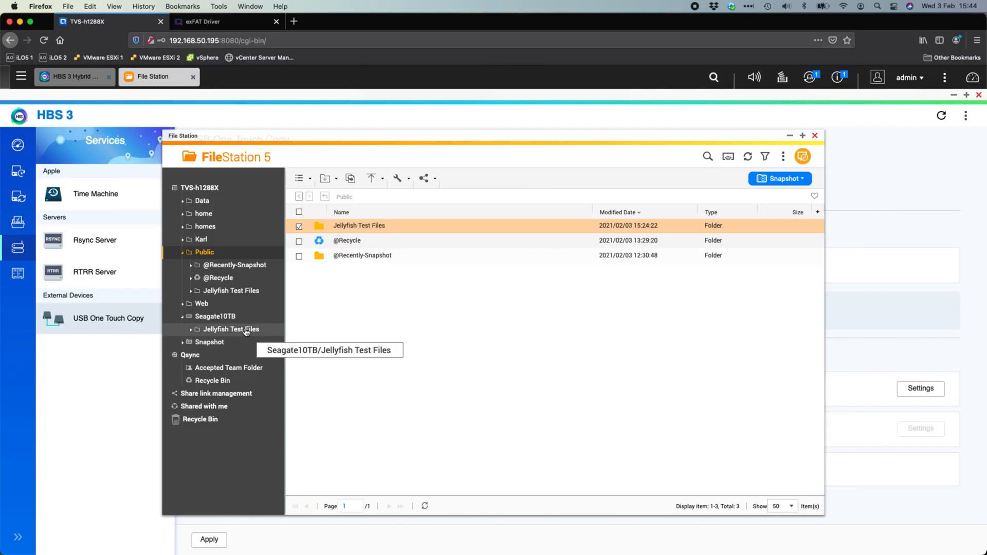